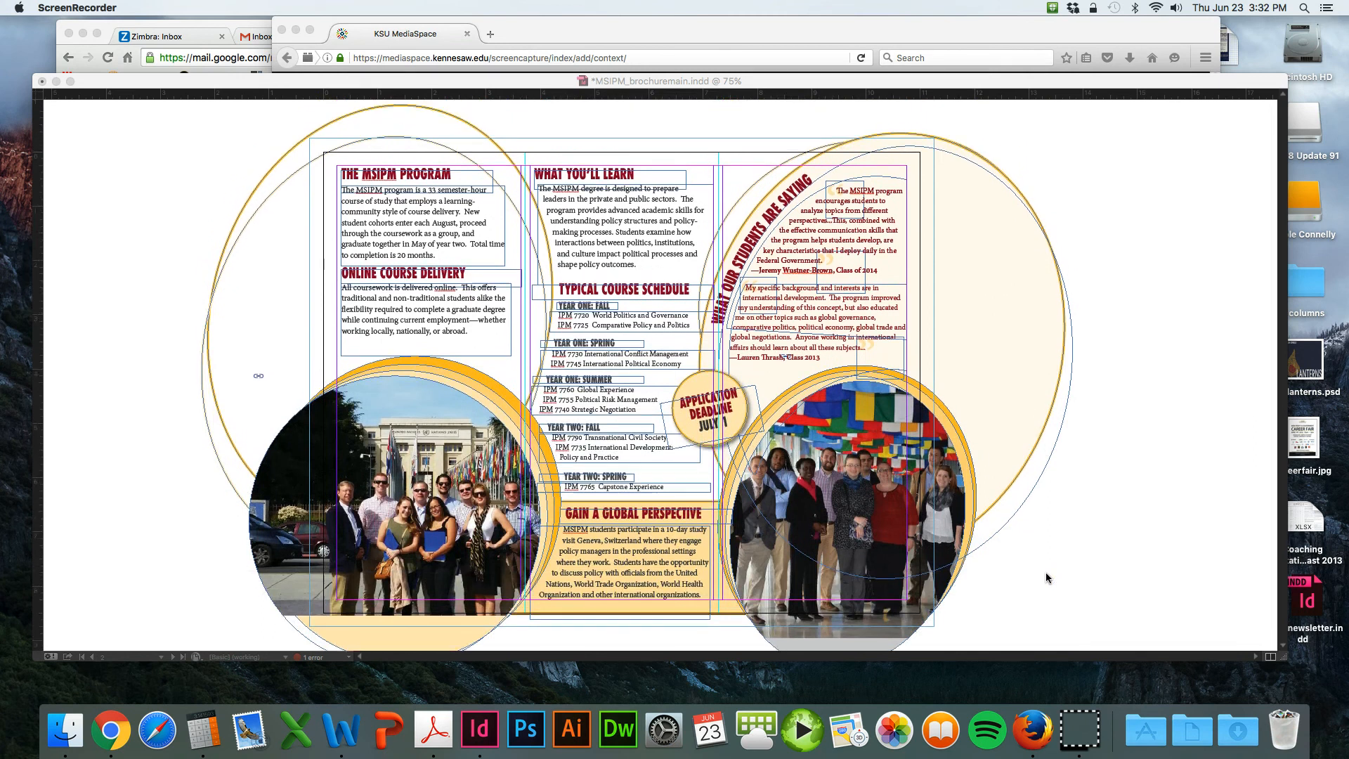
Step: Bring the brochure forward and delete the scratch text frame at the top-left
click(479, 728)
text(akfjdlajEldfjasl;fkj)
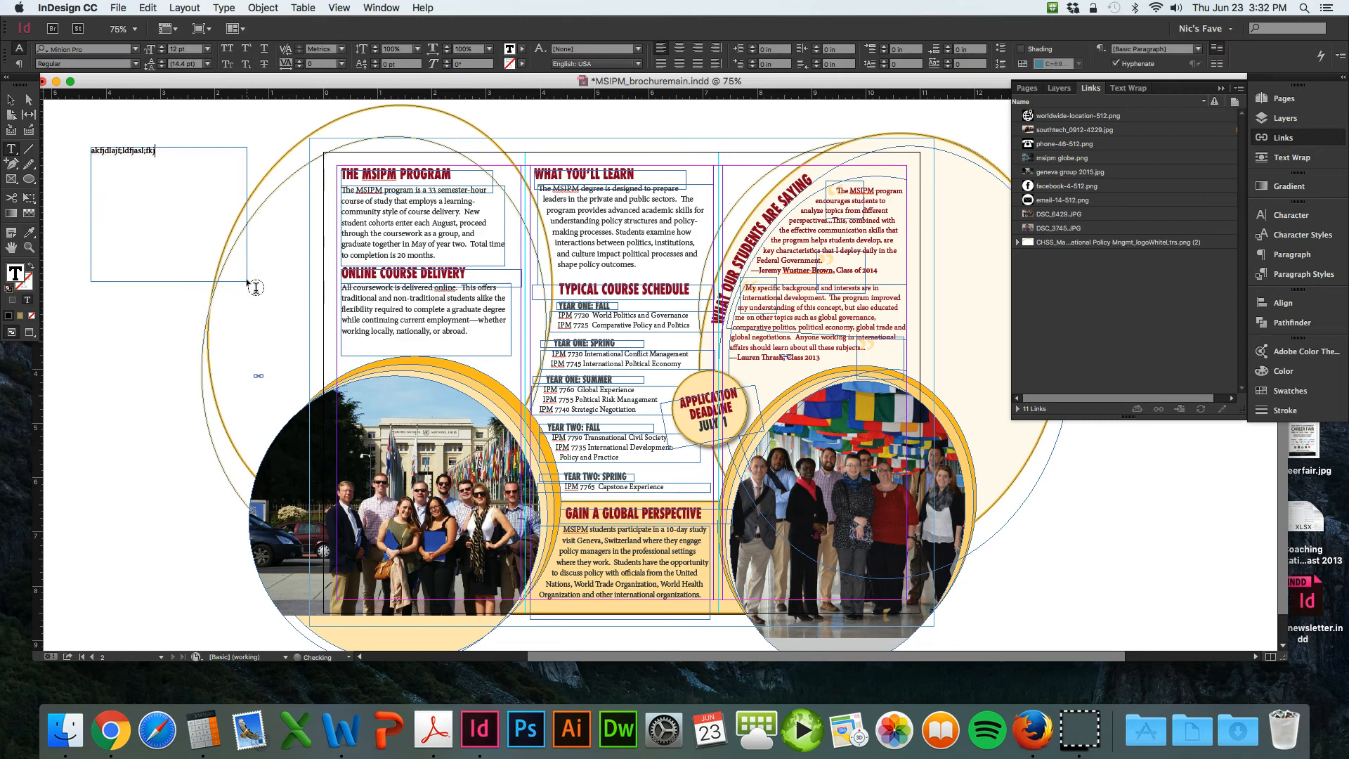
click(148, 151)
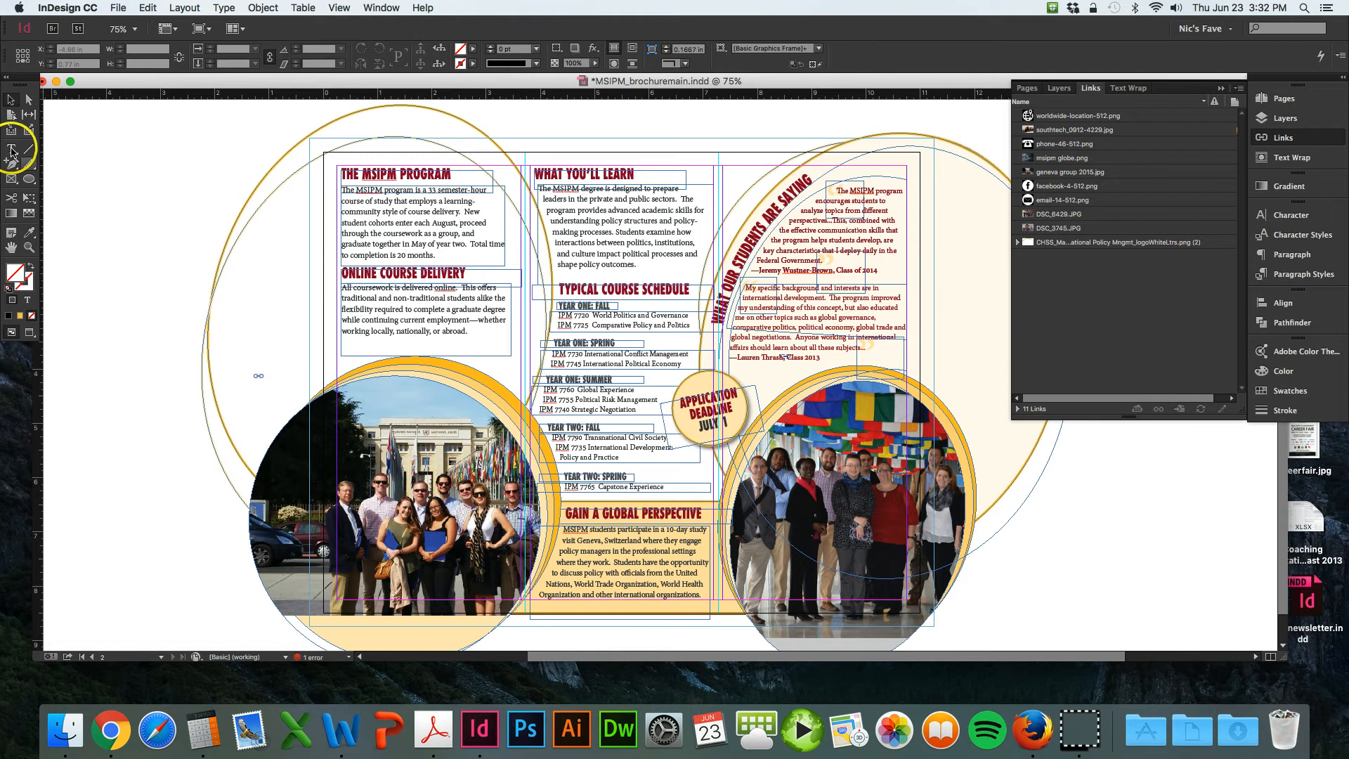
mouse_move(11, 152)
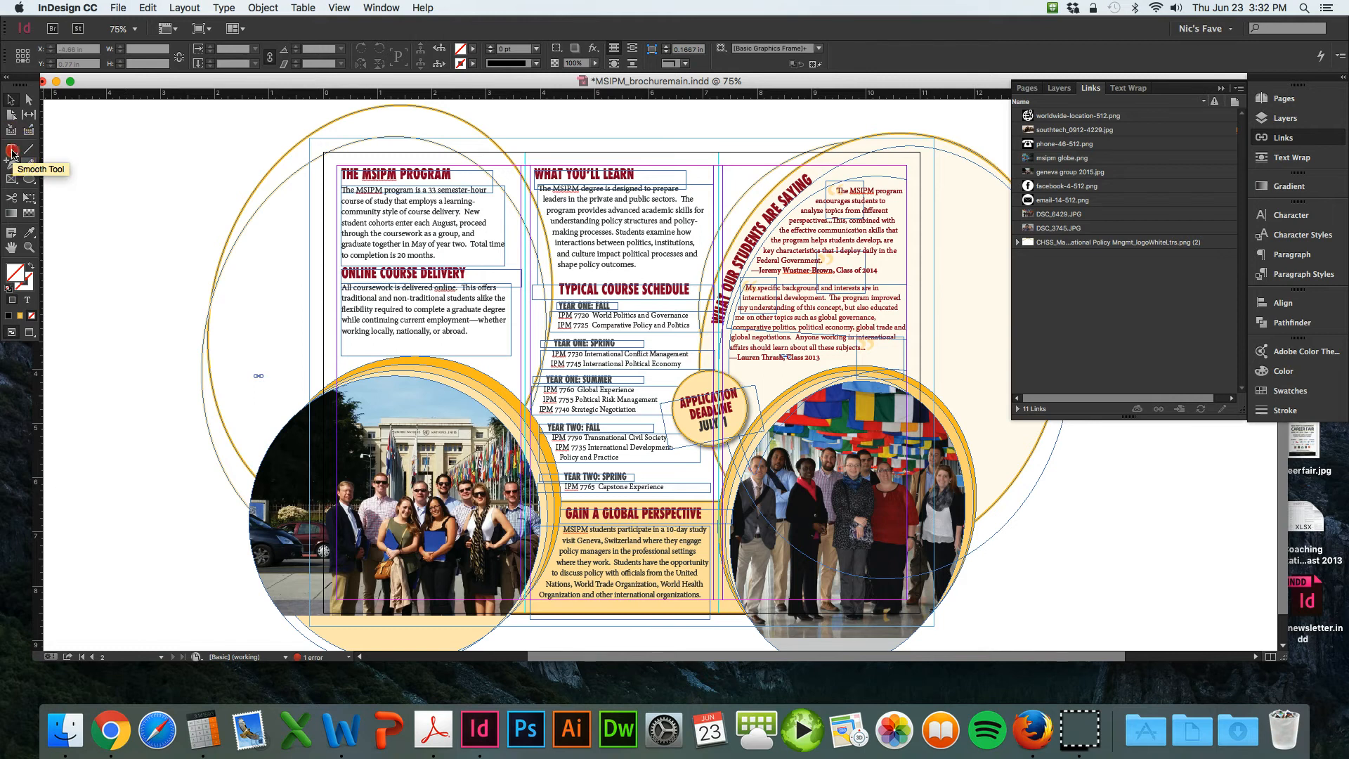
Step: Open the Type tool flyout to choose the Type on a Path tool
click(10, 150)
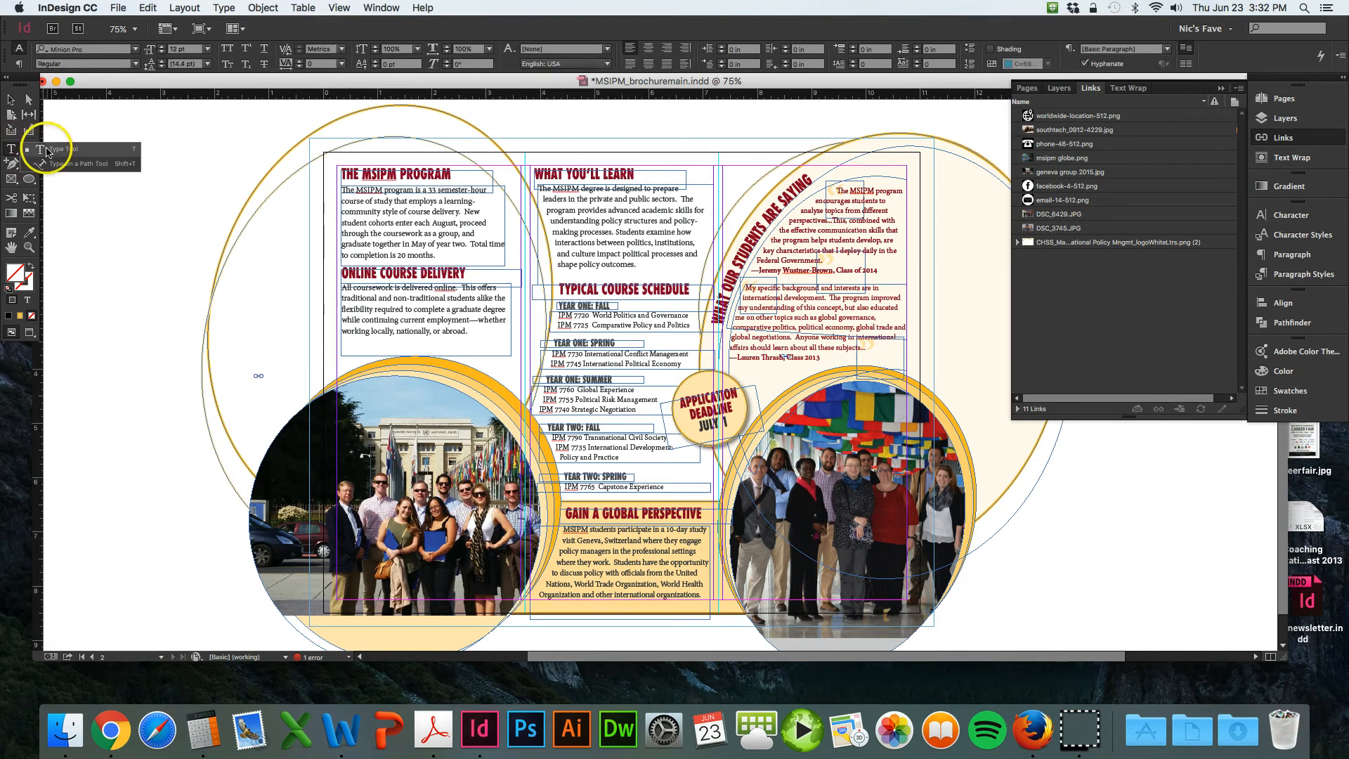
mouse_move(26, 151)
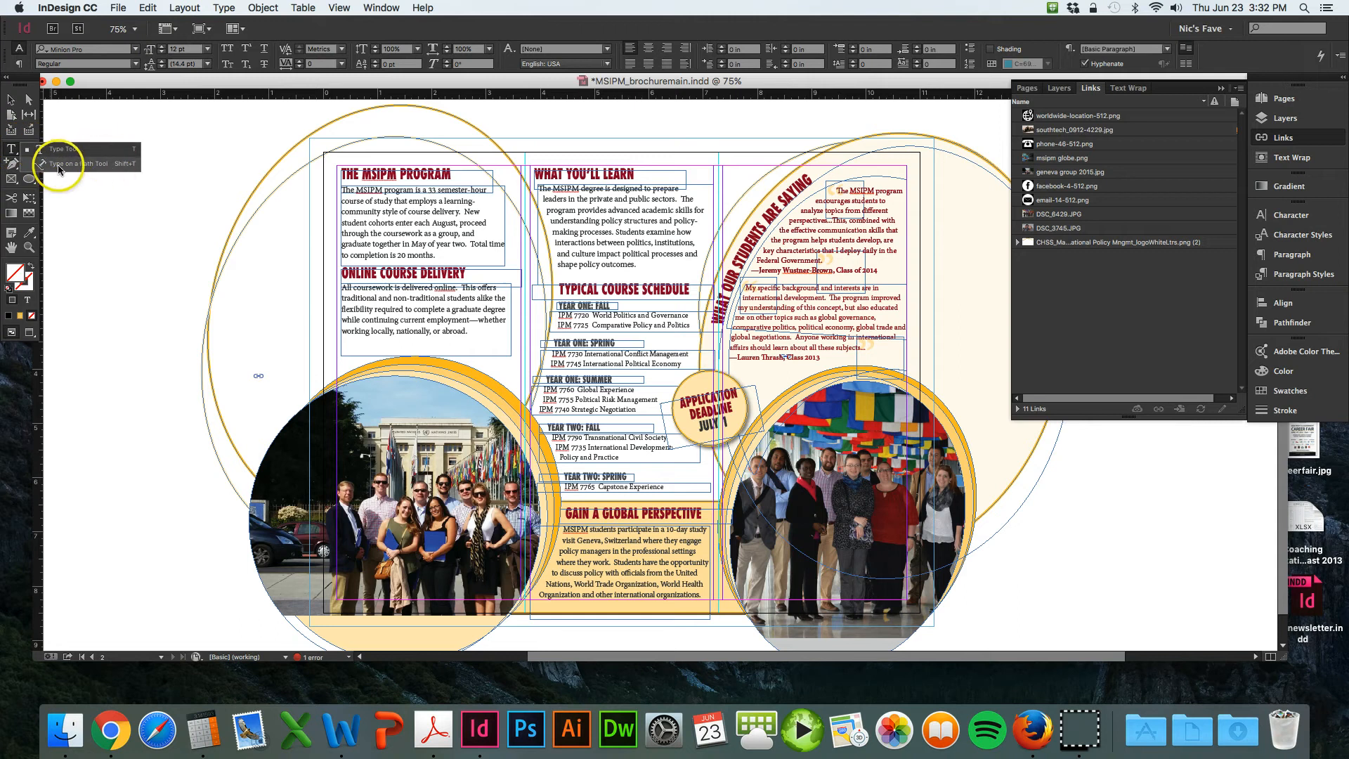
mouse_move(63, 149)
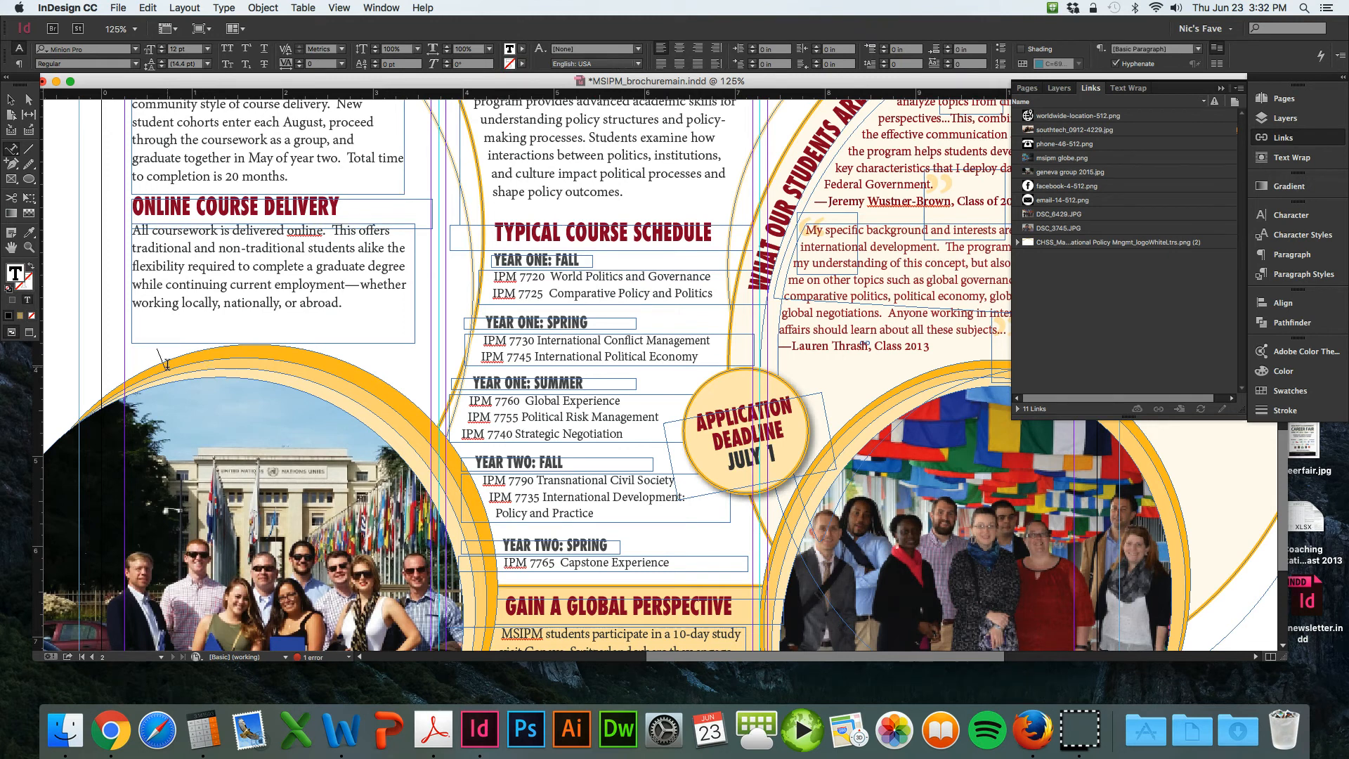
Step: Type the placeholder 'alfldlajfadlfja;flkjda;flkjads;' along the gold circle's top edge
text(alfldlajfadlfja;flkjda;flkjads;lfkas;dfkjasf;sdjkfa)
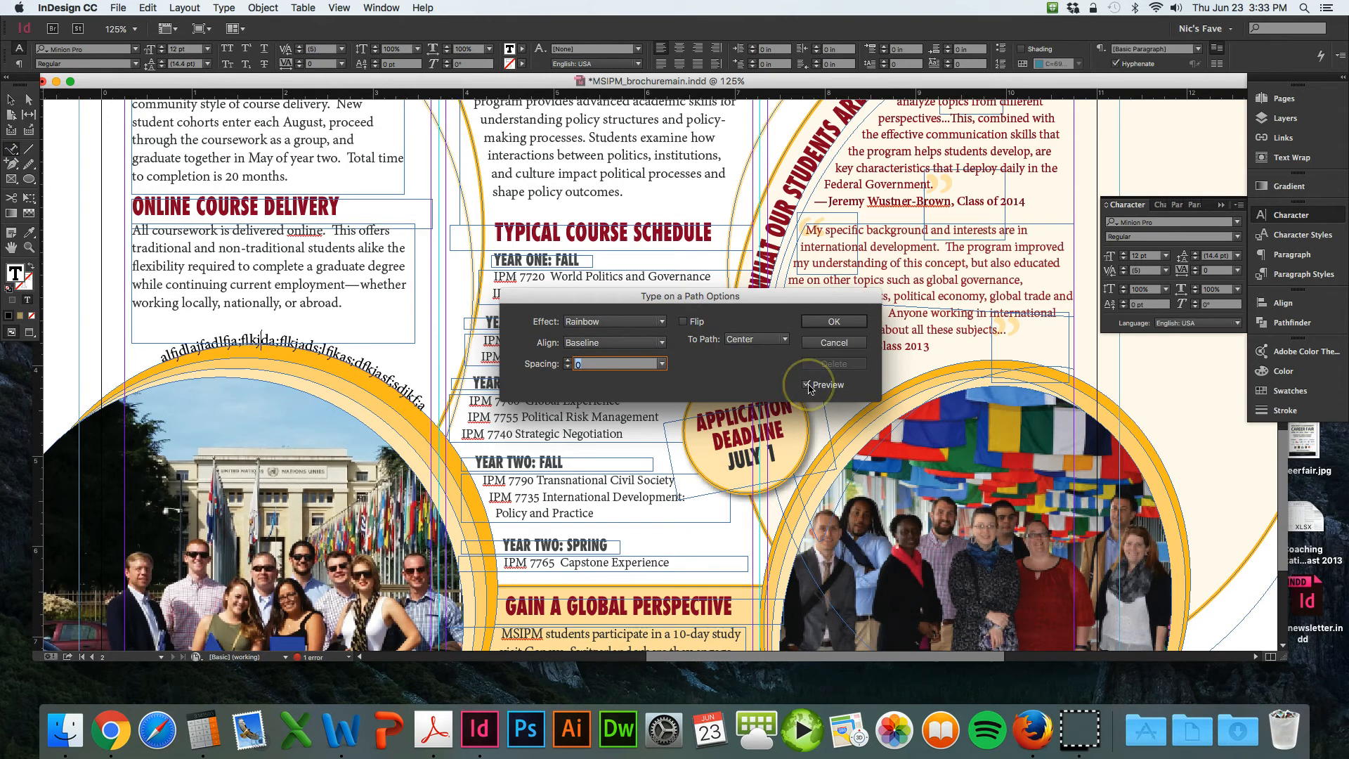
Step: Preview Skew, 3D Ribbon and Stair Step path effects, then settle on Rainbow
click(663, 321)
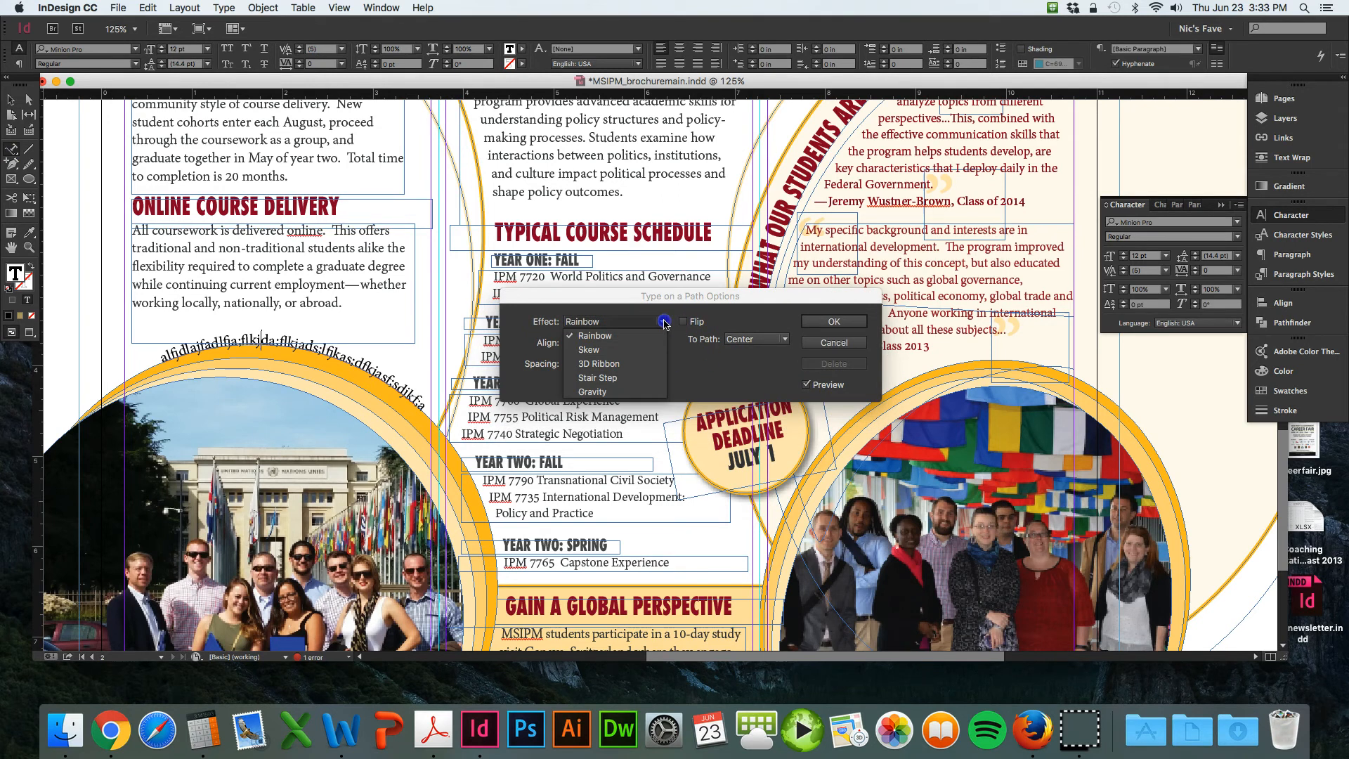
click(588, 349)
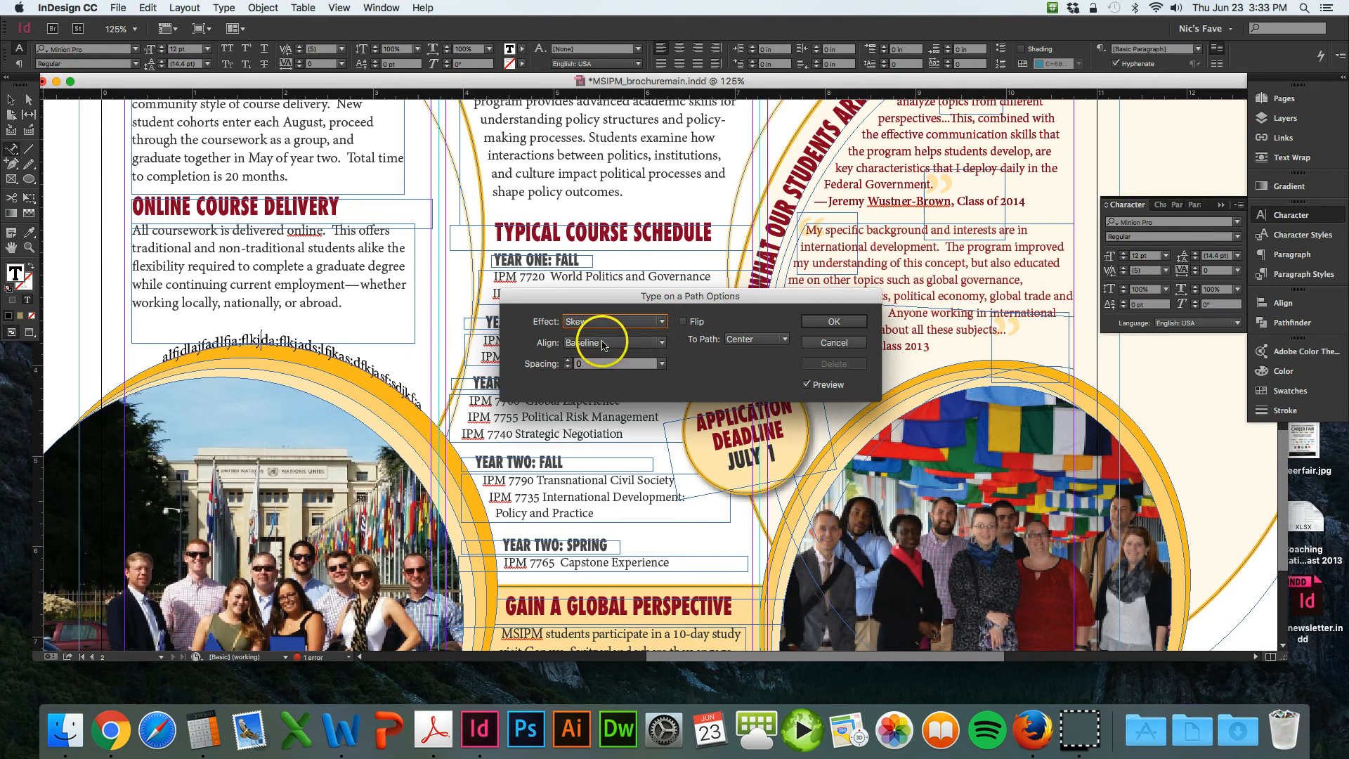
click(661, 322)
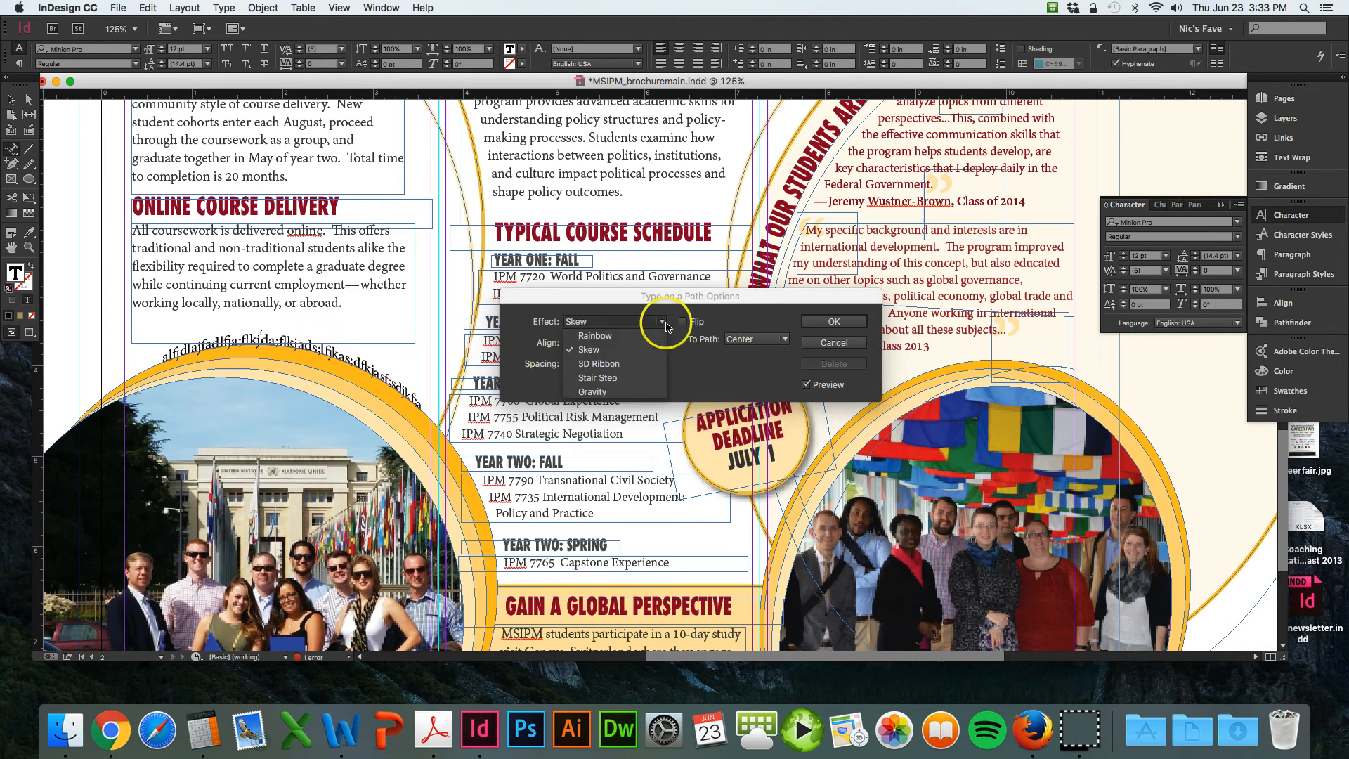
click(599, 363)
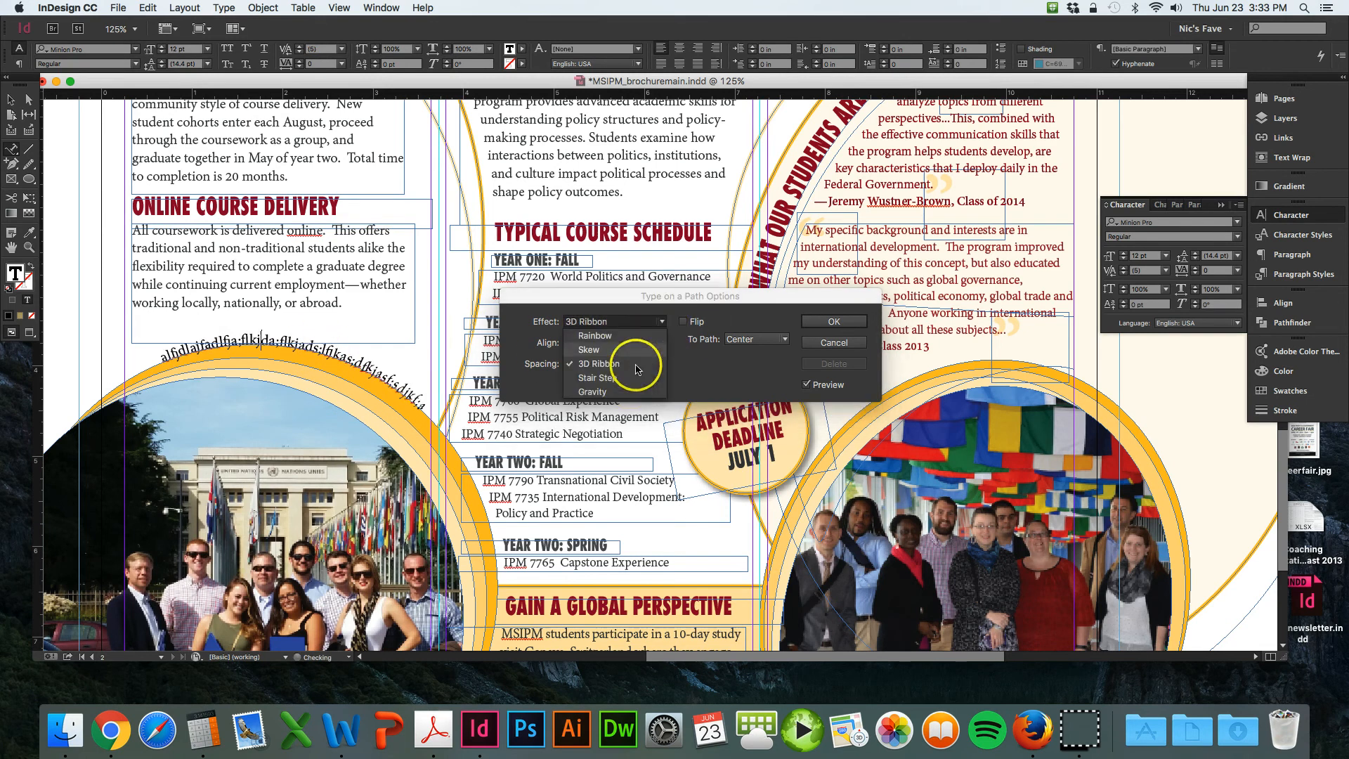
click(597, 377)
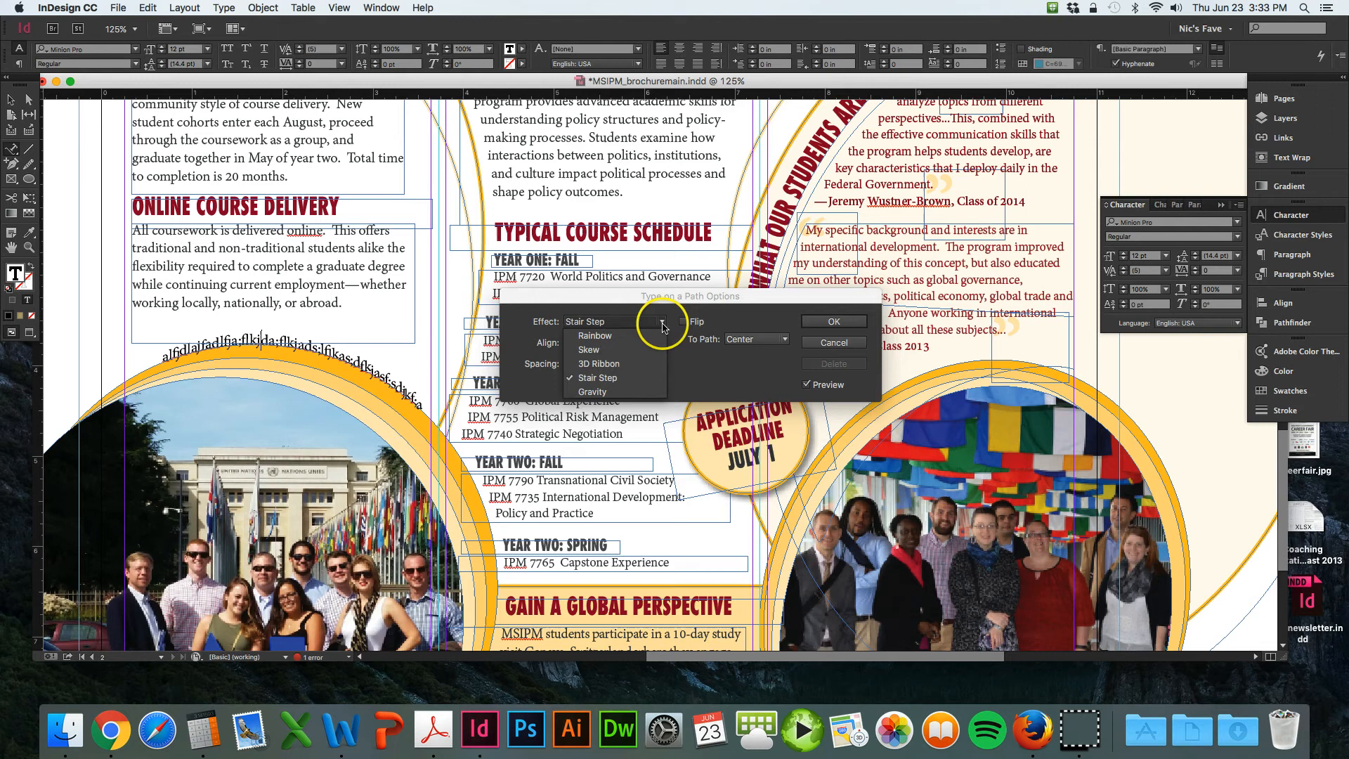
click(595, 336)
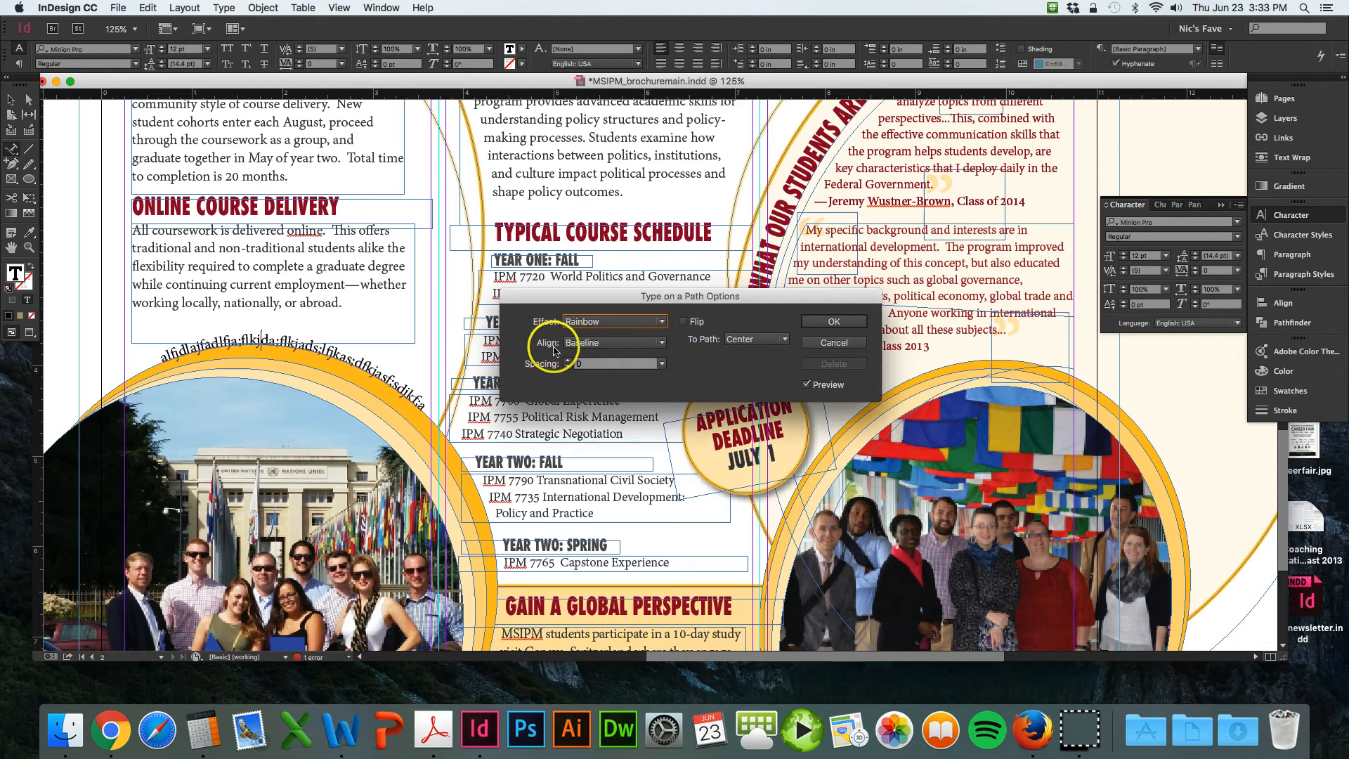
Step: Try Descender and Ascender alignment, keep Descender, and apply the path options
click(661, 342)
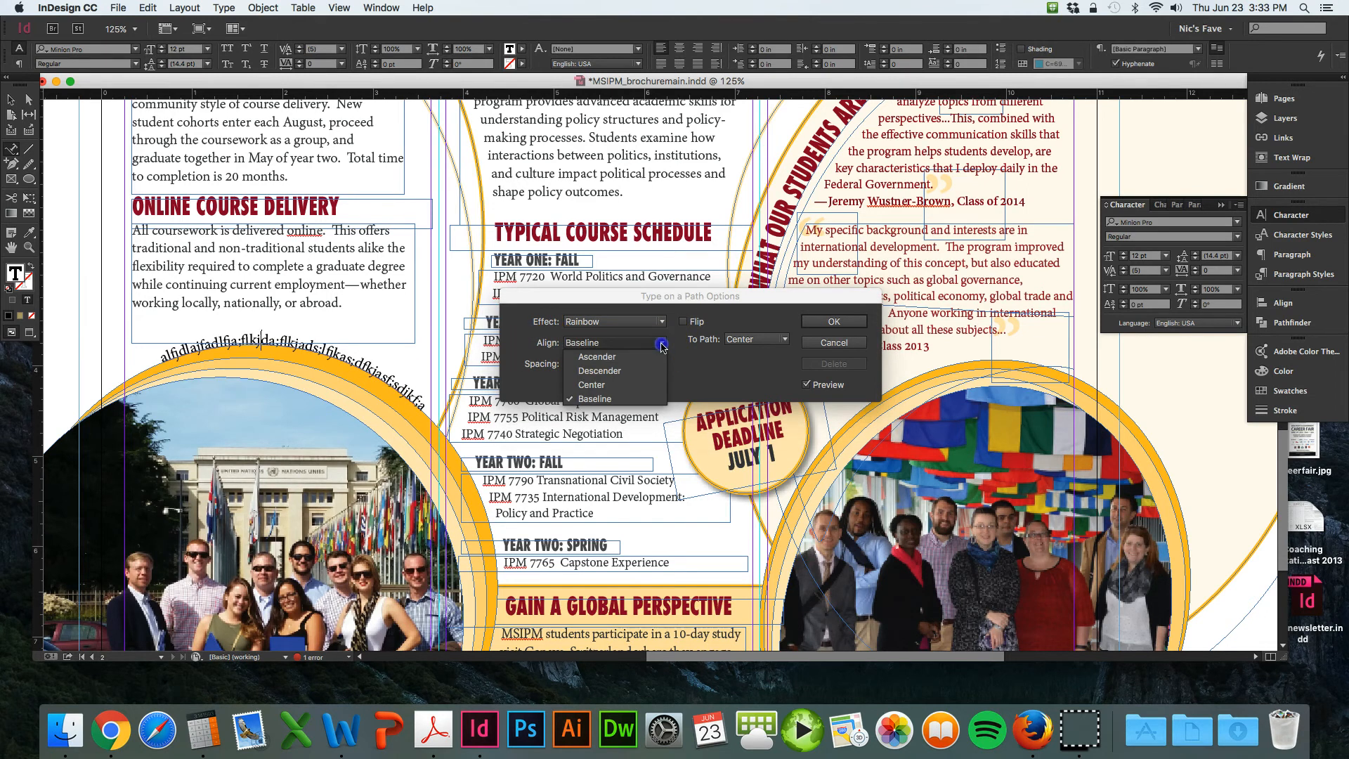
click(598, 356)
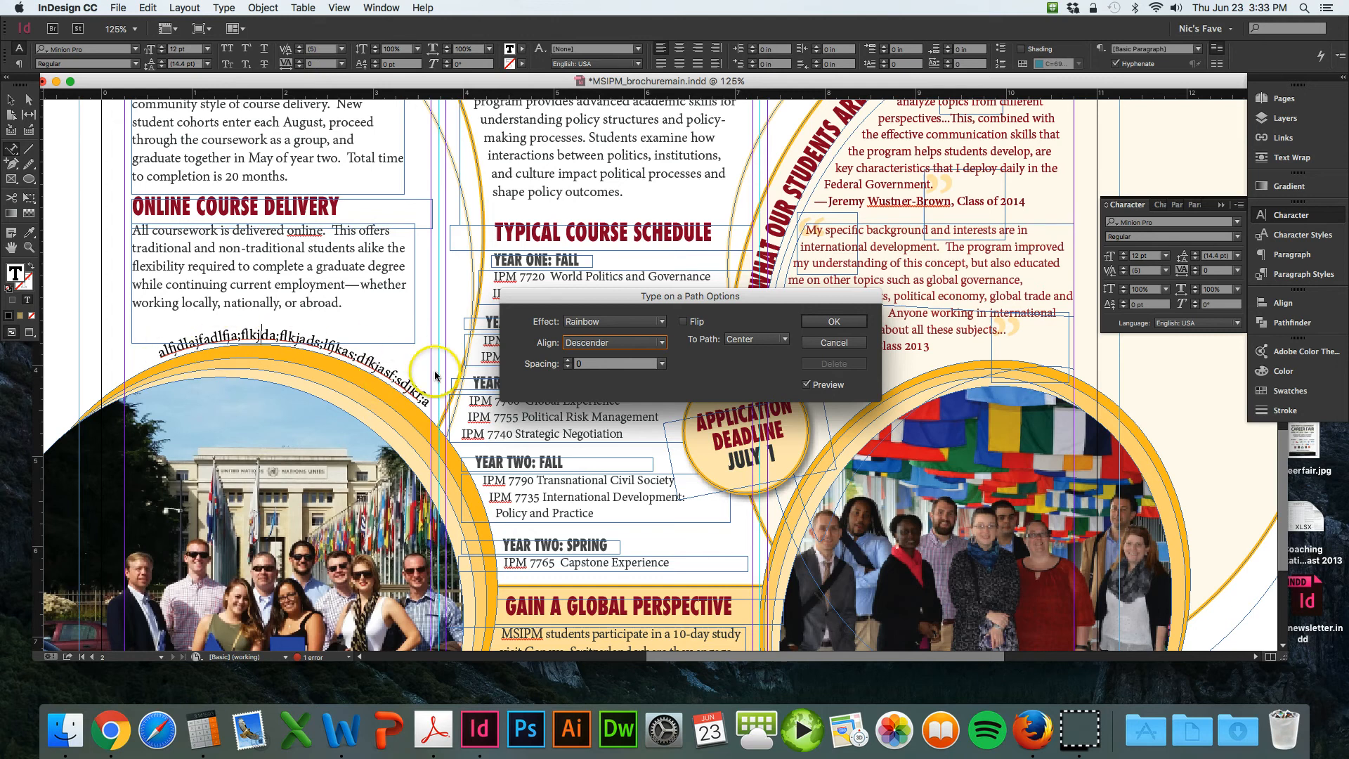
mouse_move(438, 421)
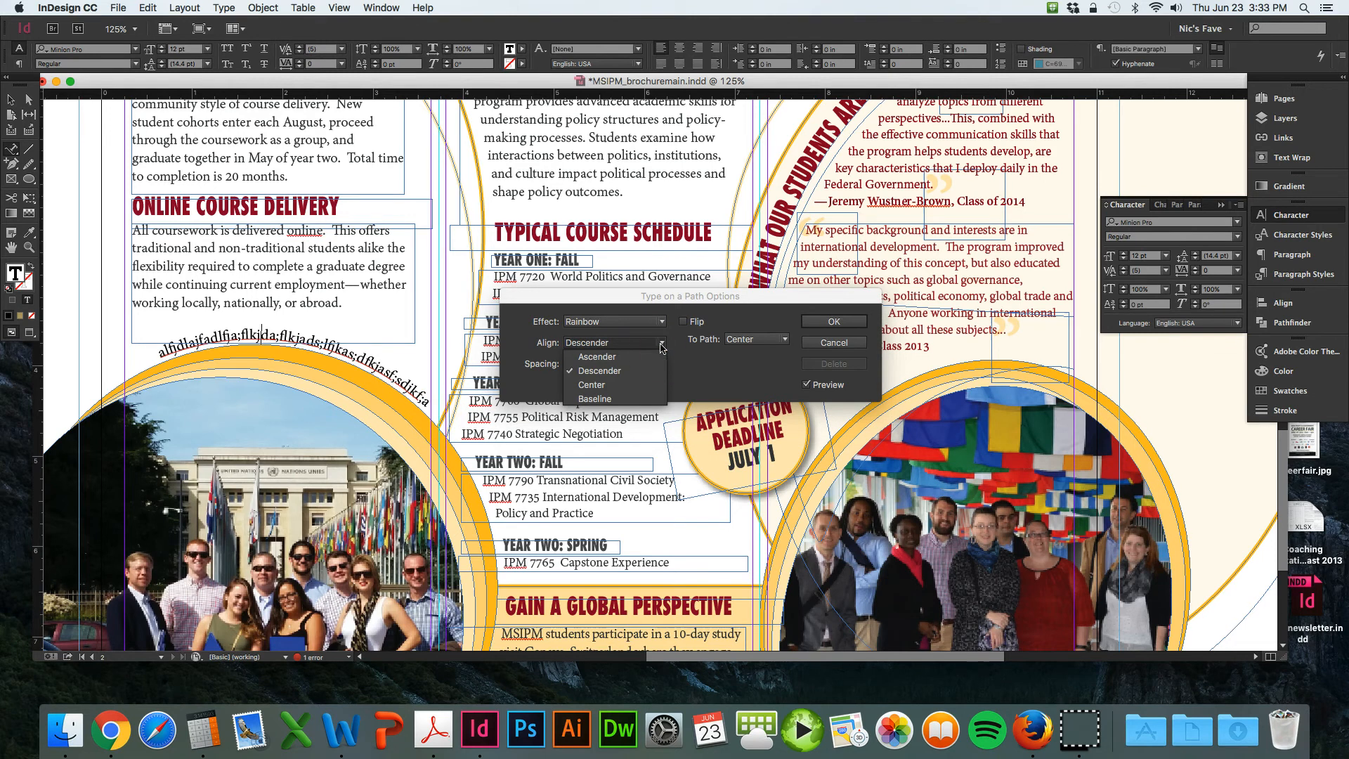
click(596, 356)
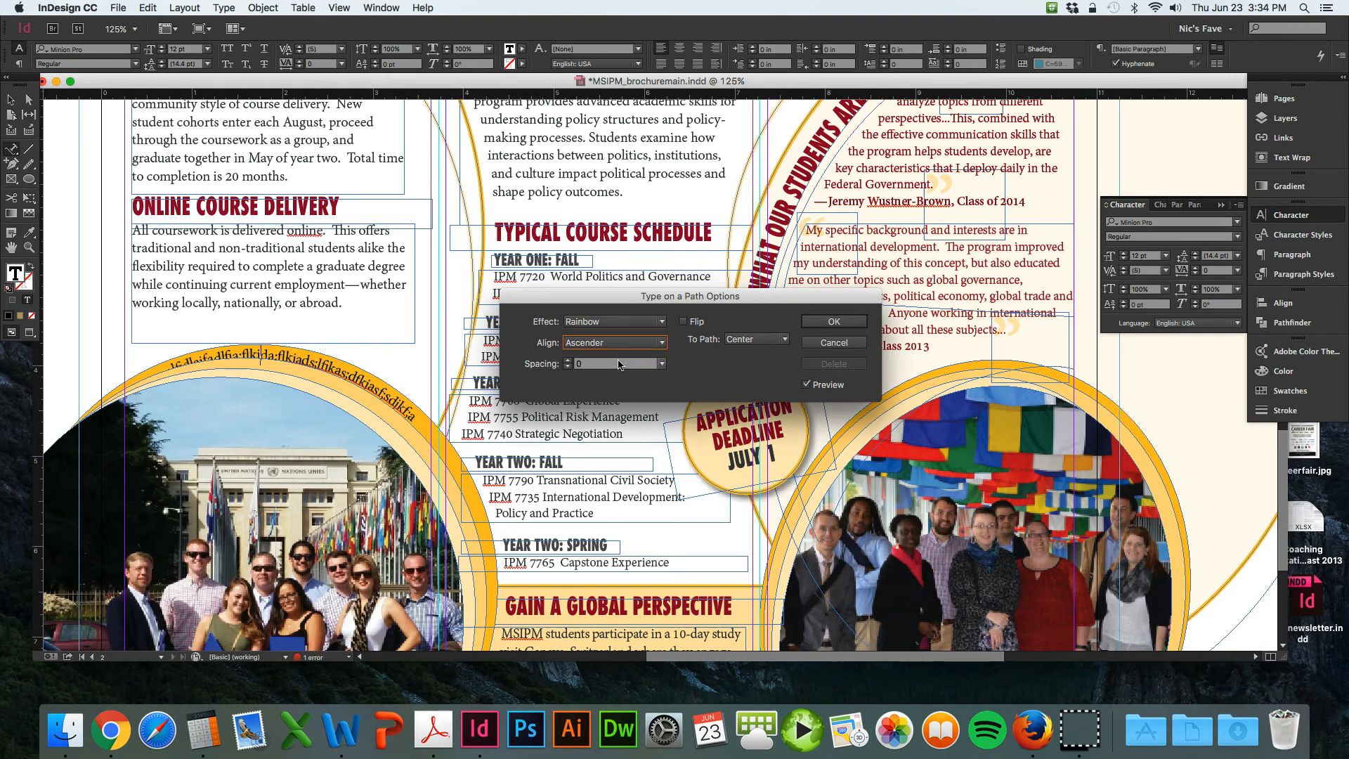
click(614, 342)
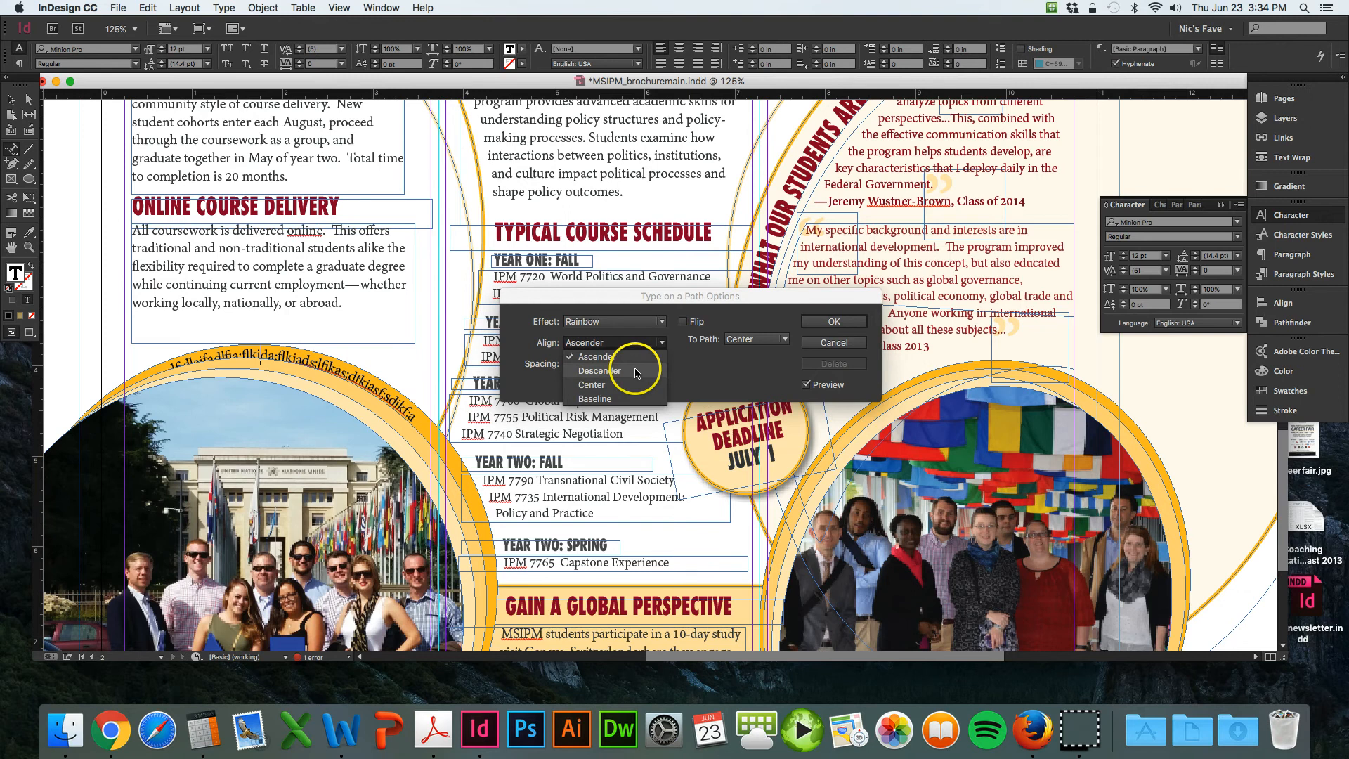
click(599, 371)
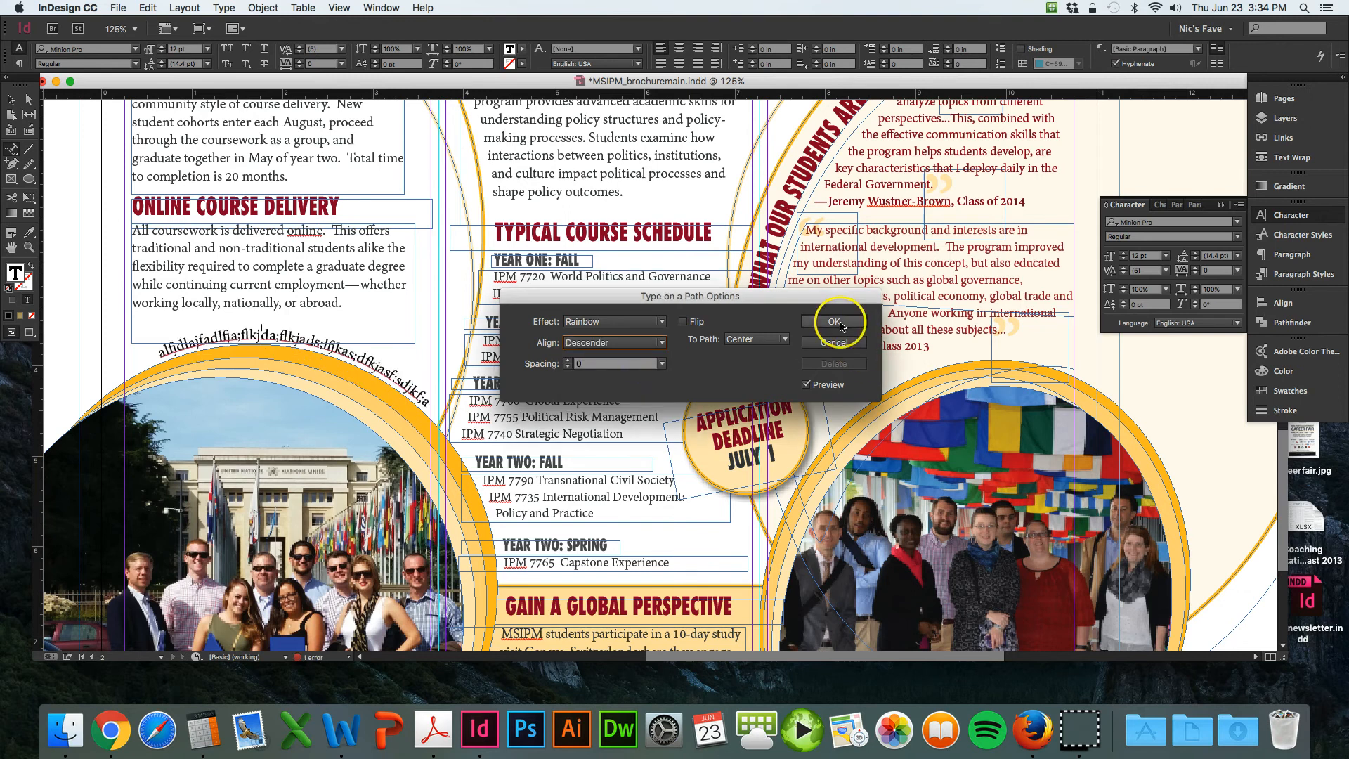
click(833, 321)
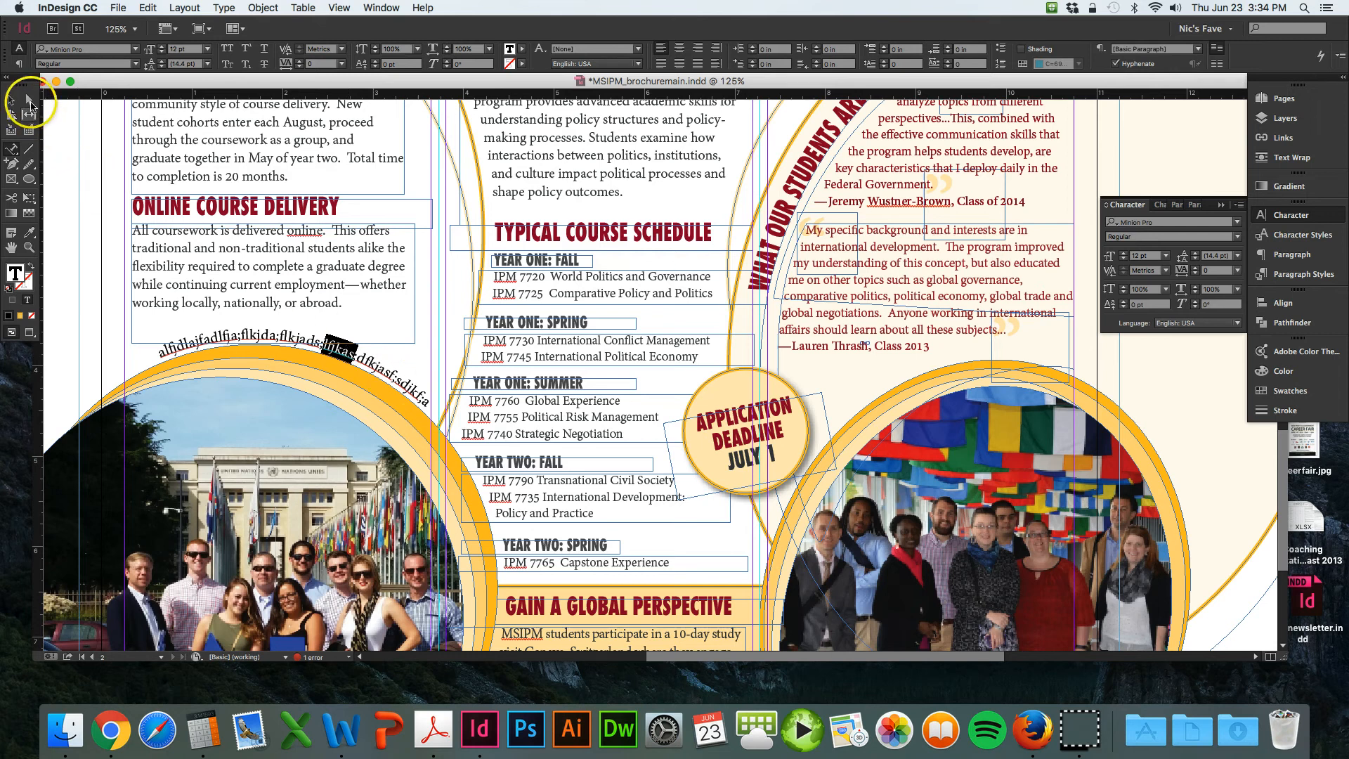
mouse_move(158, 357)
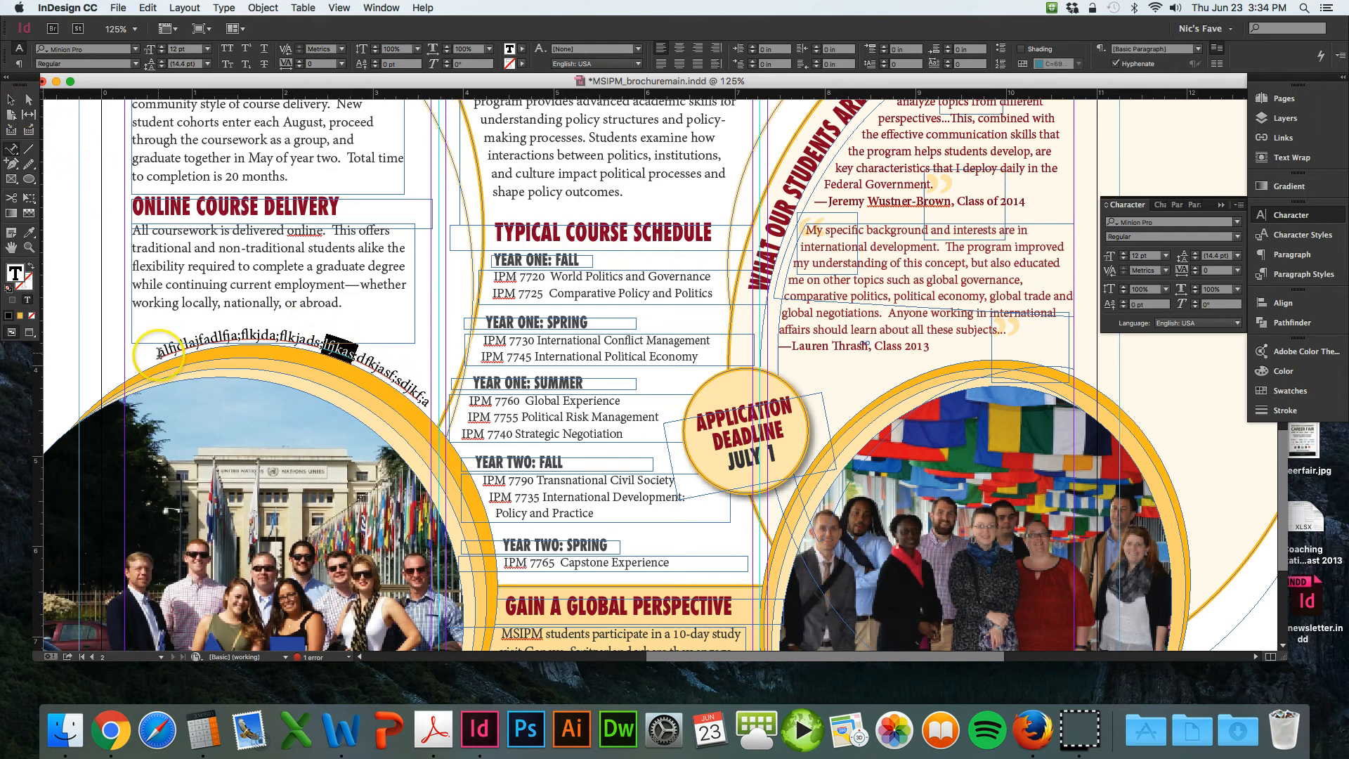
mouse_move(129, 373)
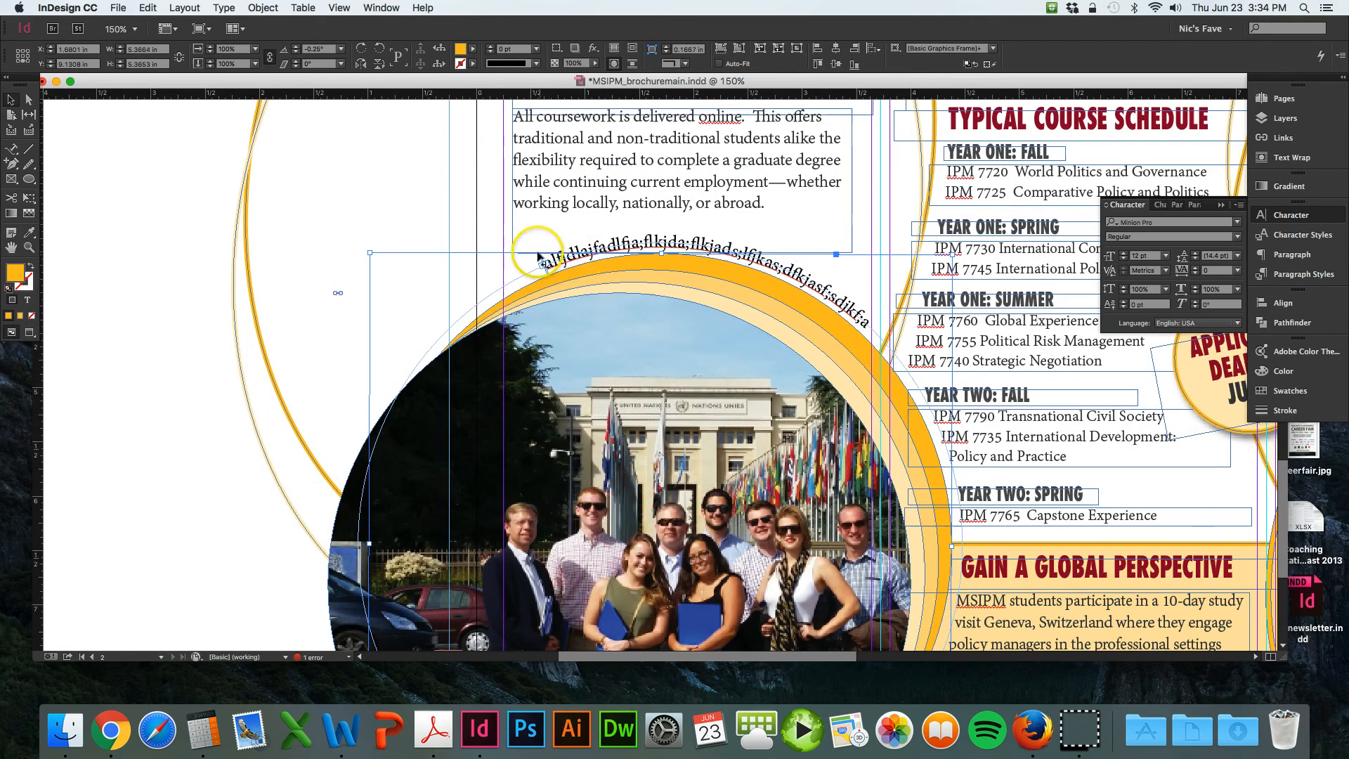
mouse_move(546, 269)
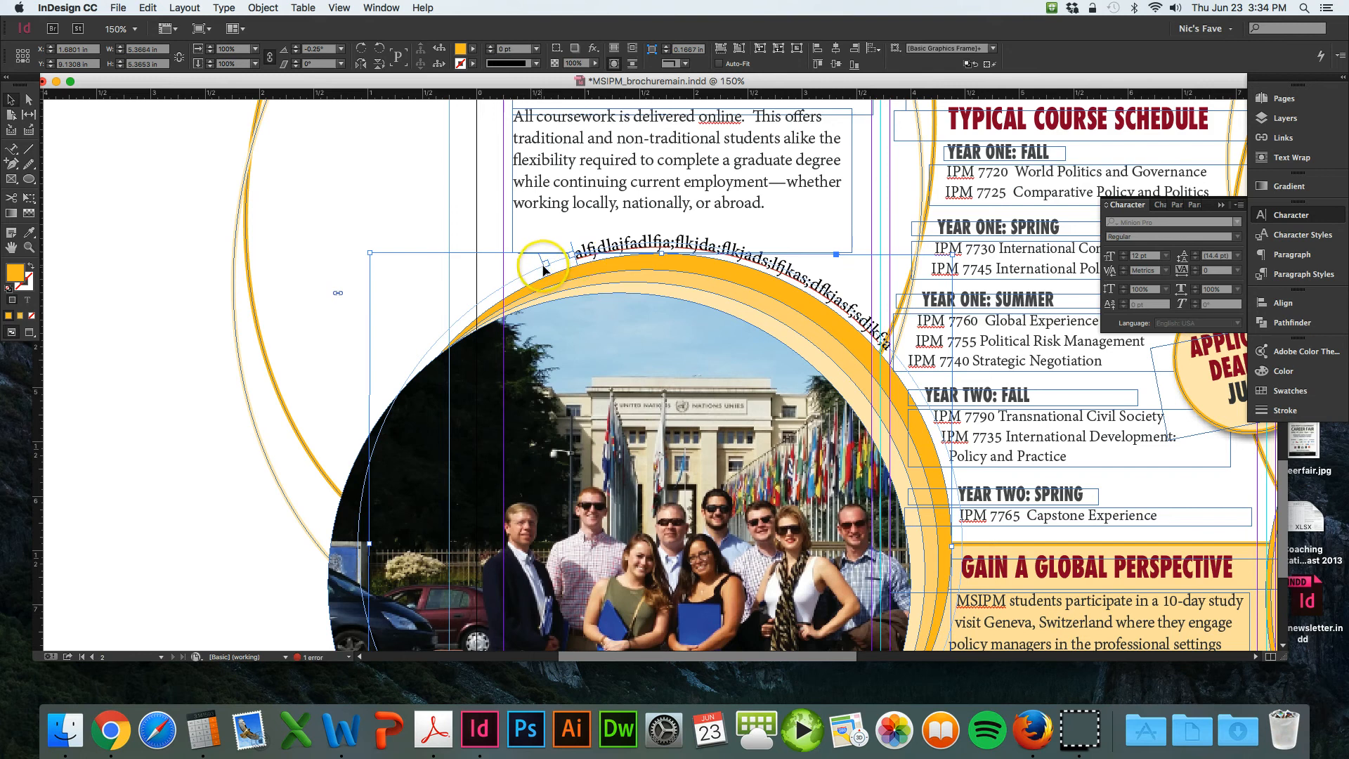
mouse_move(550, 273)
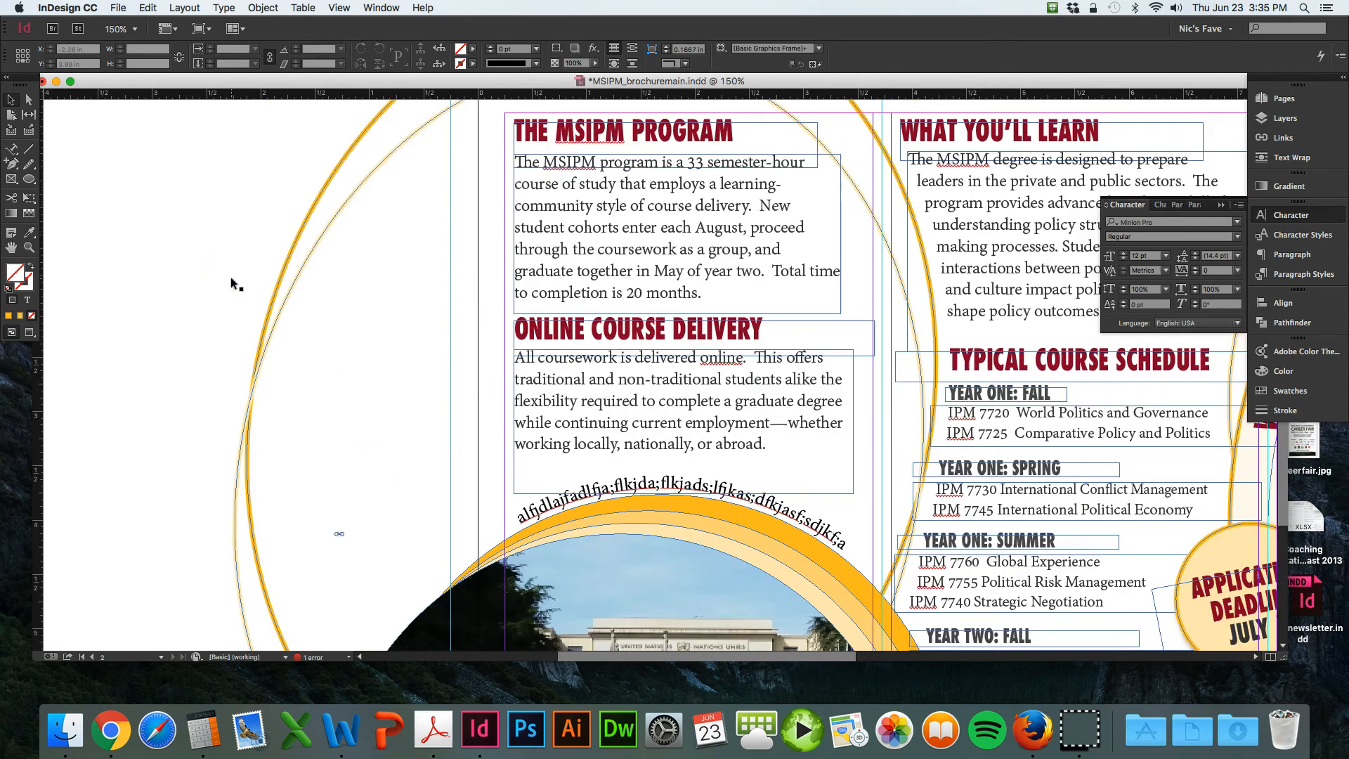
Step: Start a Type on a Path line on the new pasteboard circle's edge
scroll(right, 3)
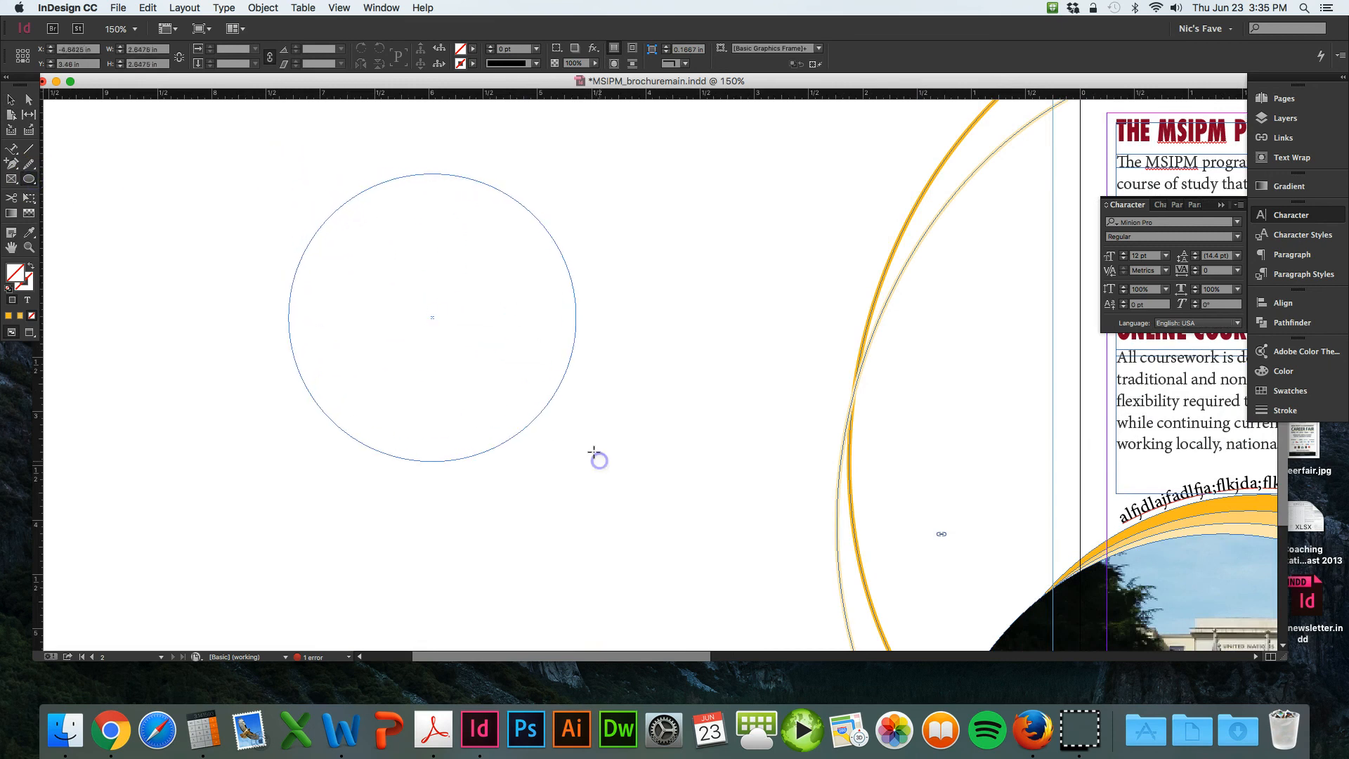
click(11, 170)
text(W)
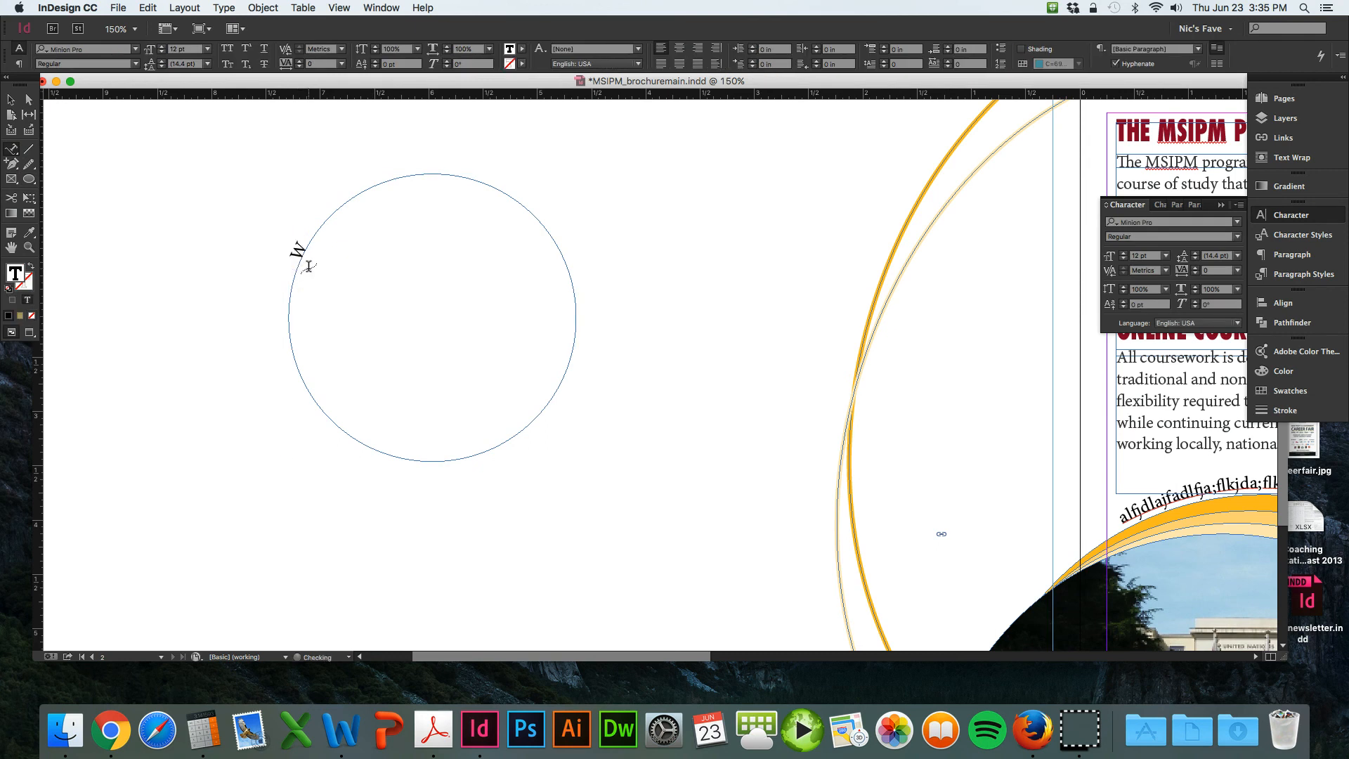
Step: Finish typing 'WOW!!!!' and align it to Ascender, unflipped, after trying Flip and Descender
text(OW!!!!)
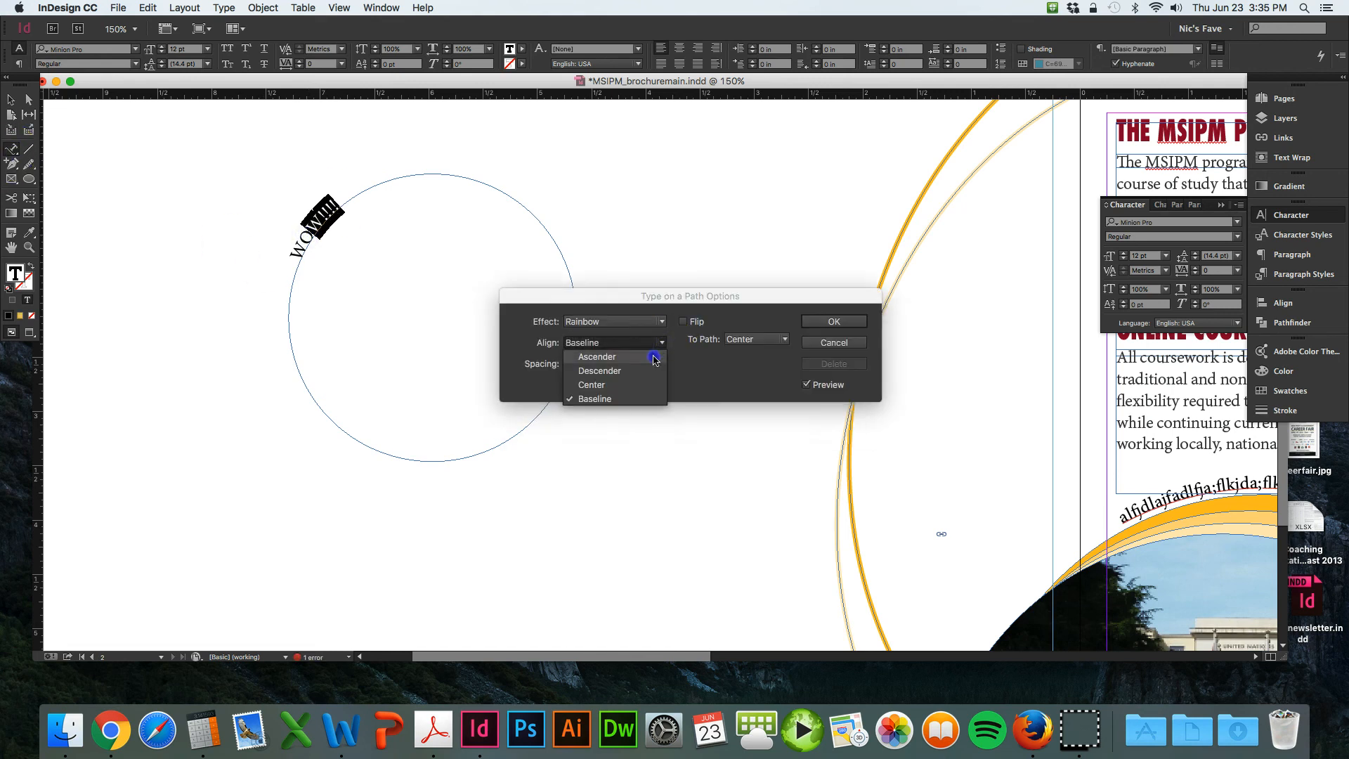
click(597, 357)
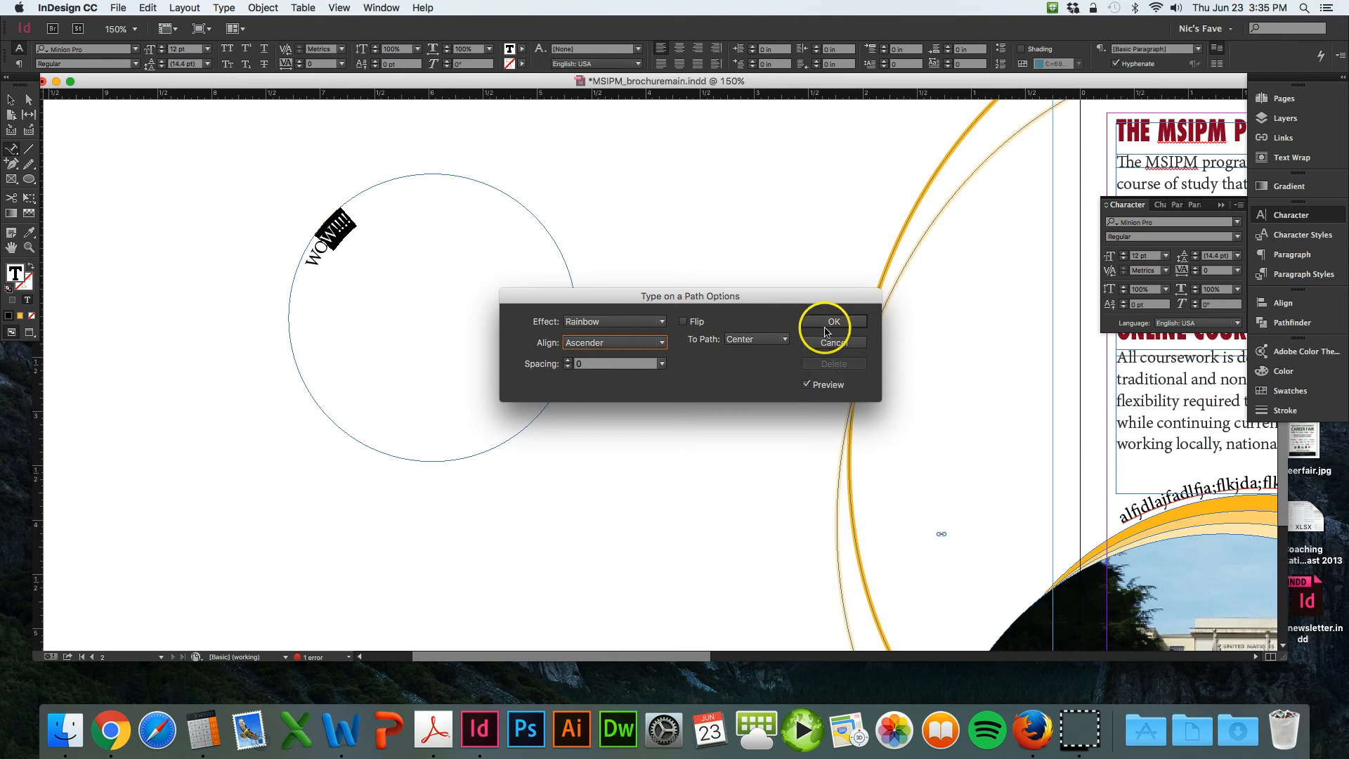
mouse_move(685, 323)
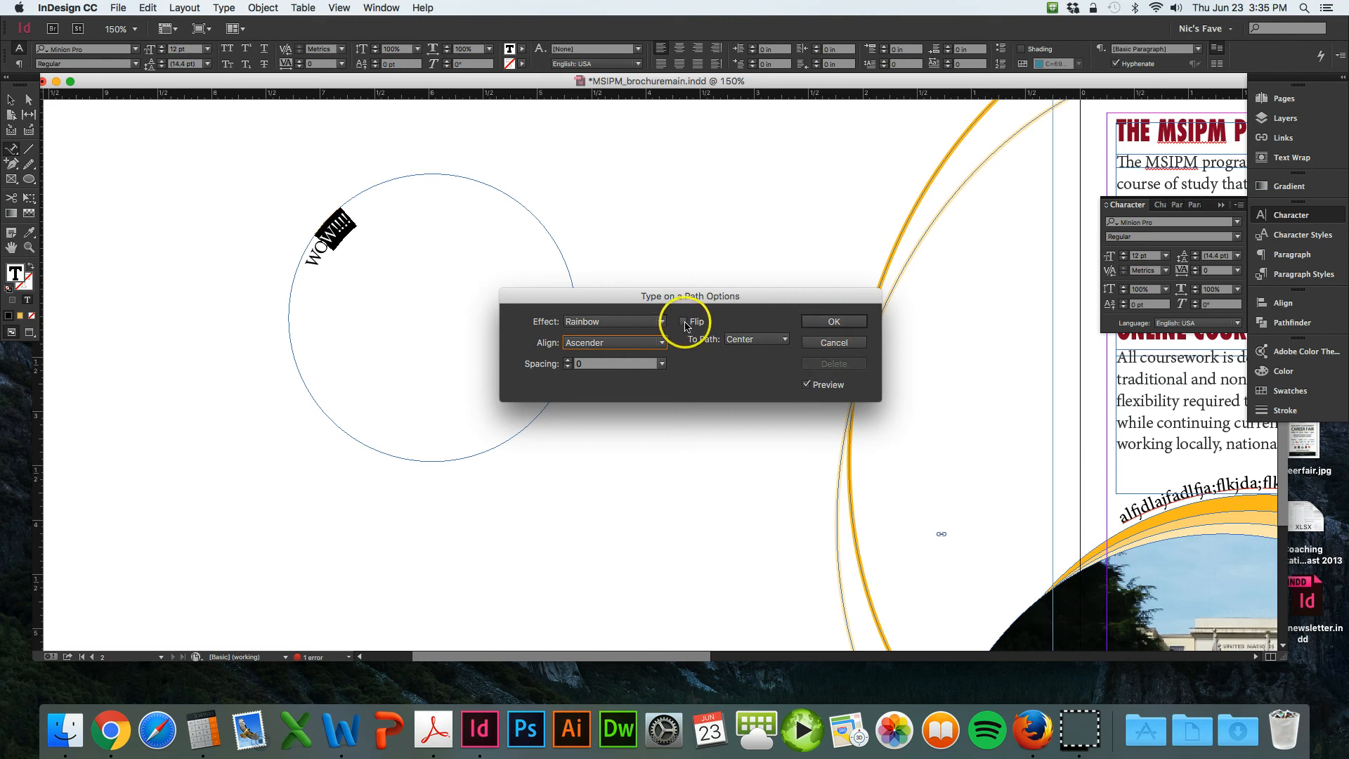
click(683, 321)
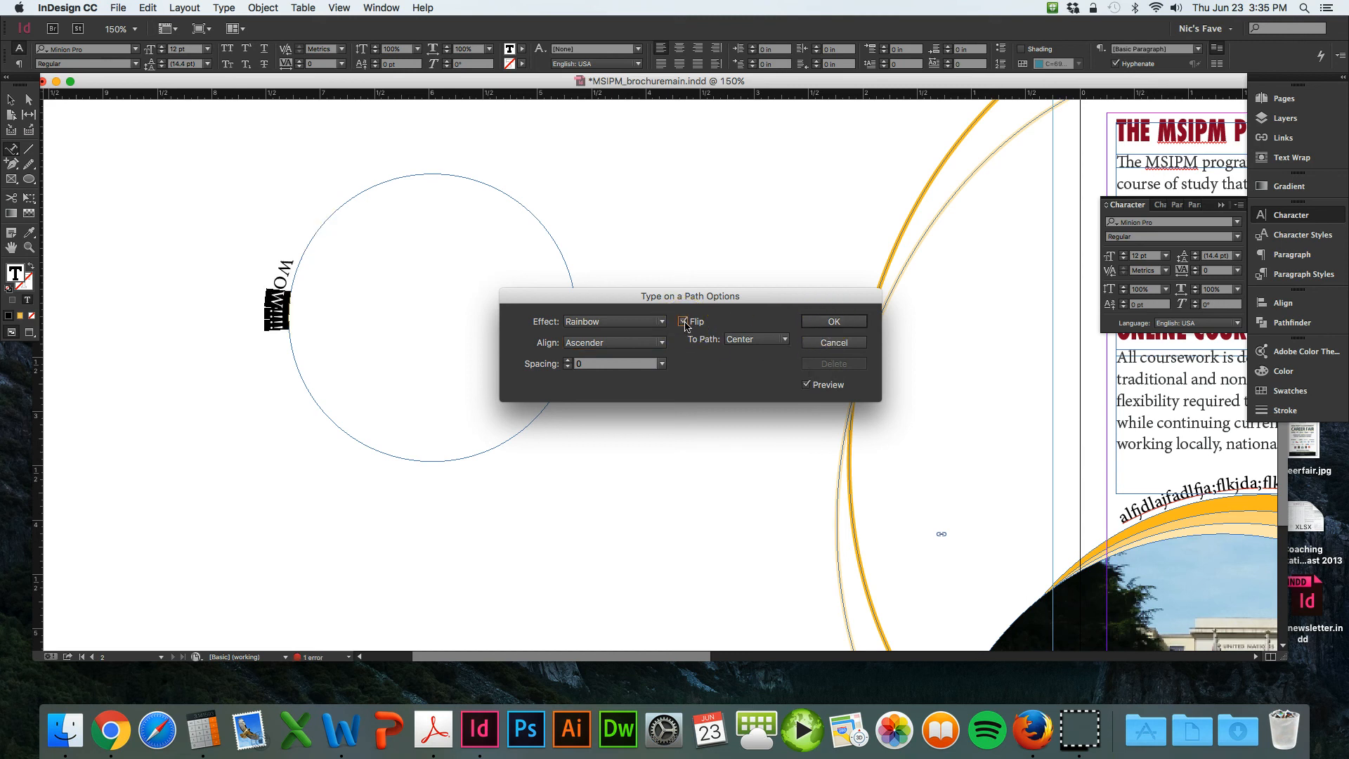
click(615, 342)
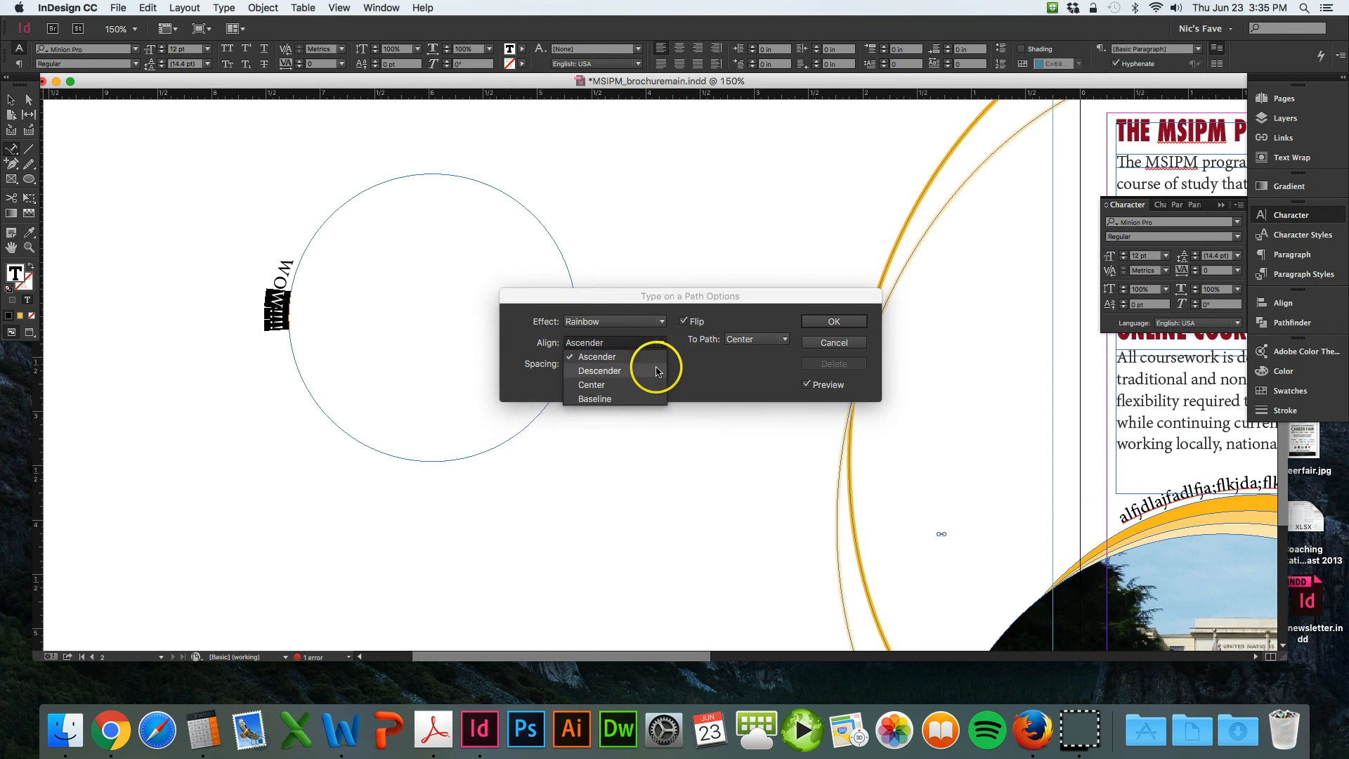
click(599, 370)
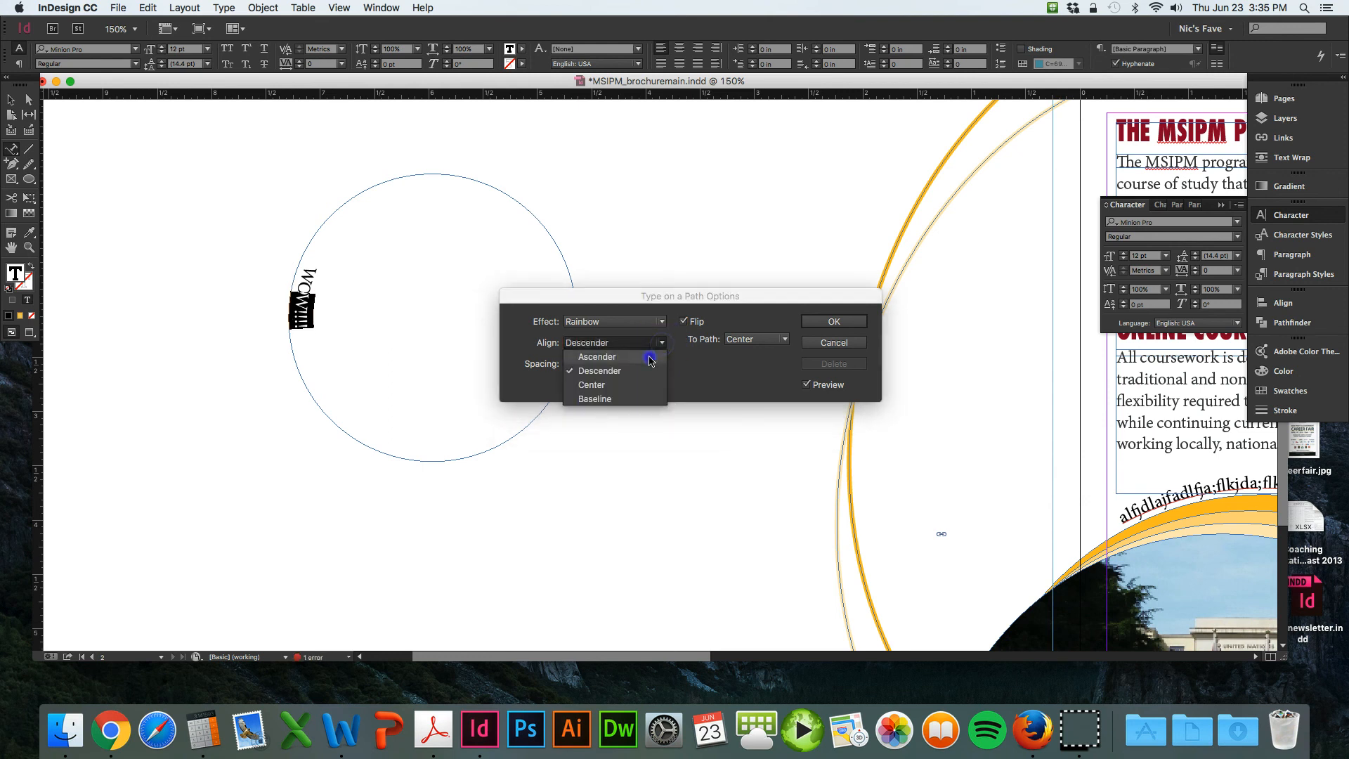
click(597, 356)
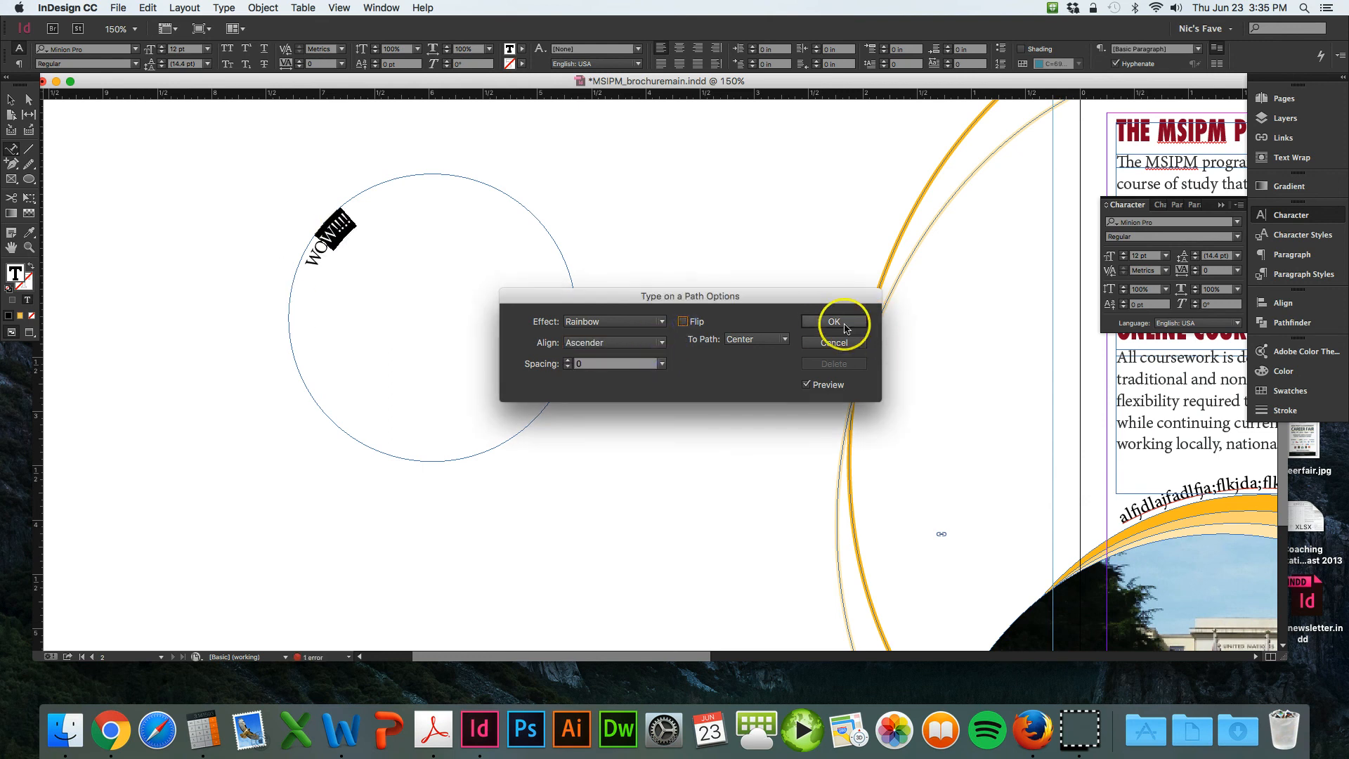
click(834, 321)
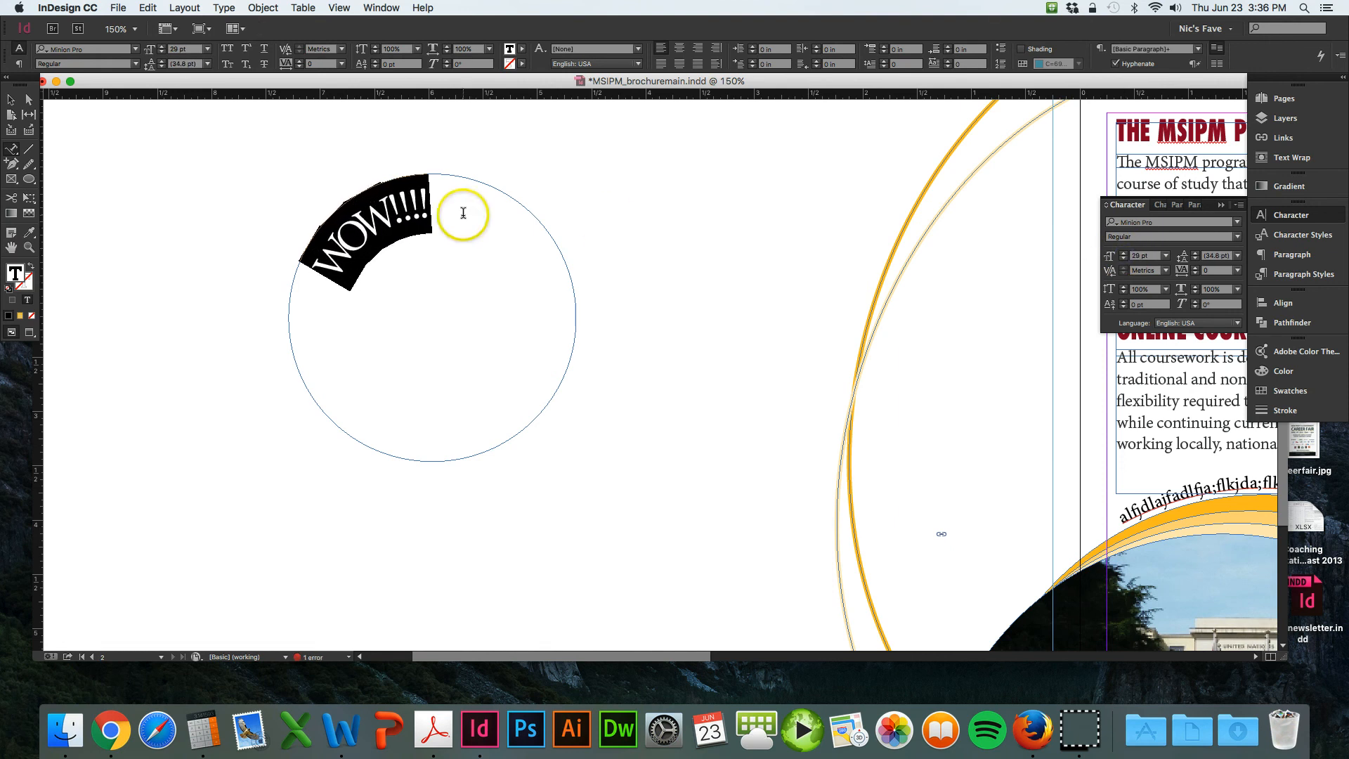
Step: Add 'this is neat' to the circle text and increase its tracking
text(this is neat!)
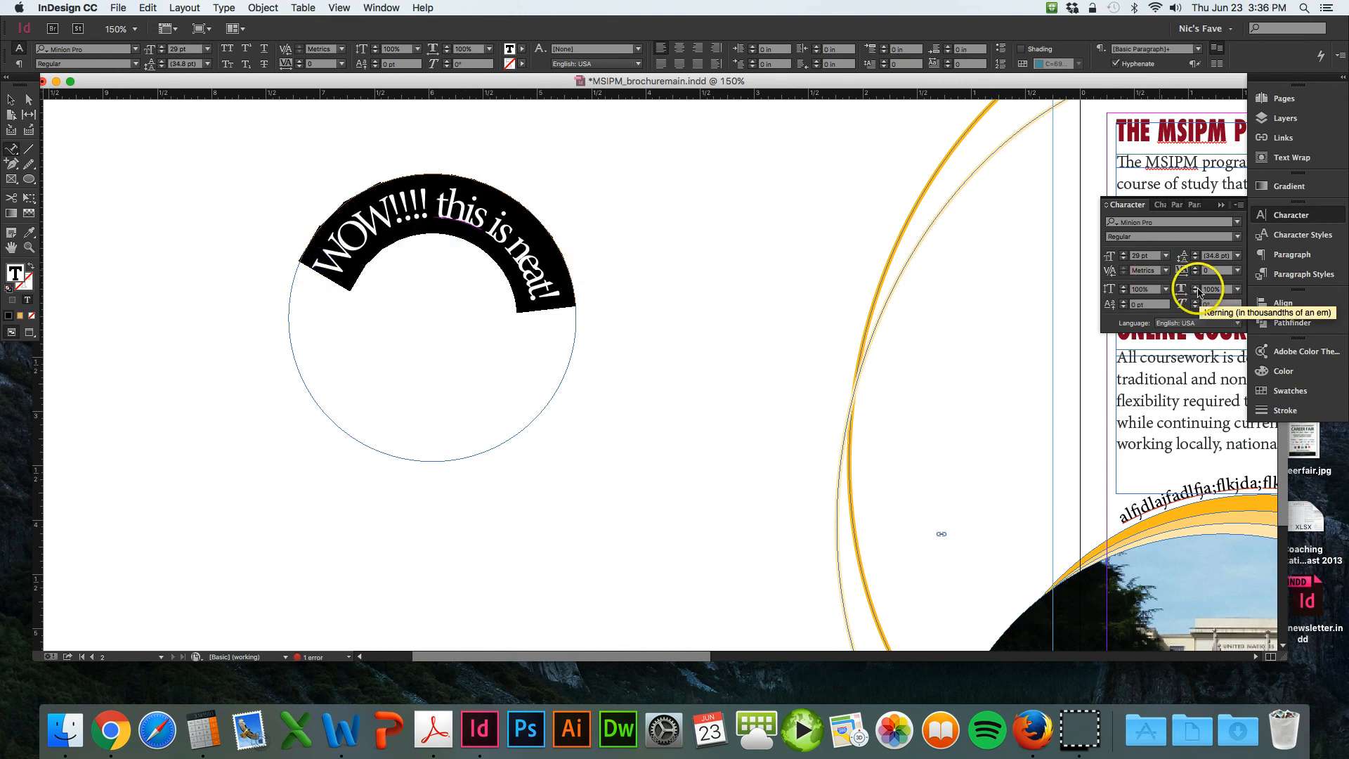
click(1197, 289)
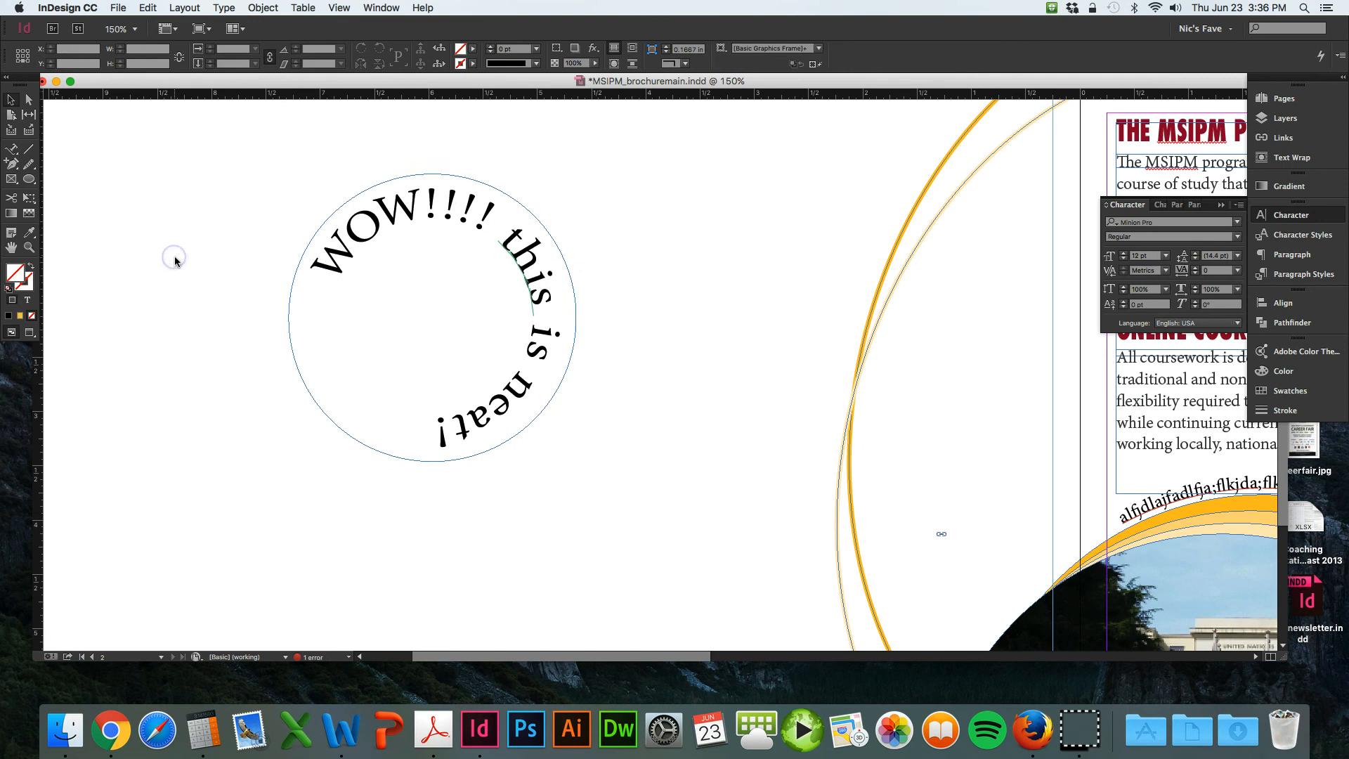
mouse_move(808, 326)
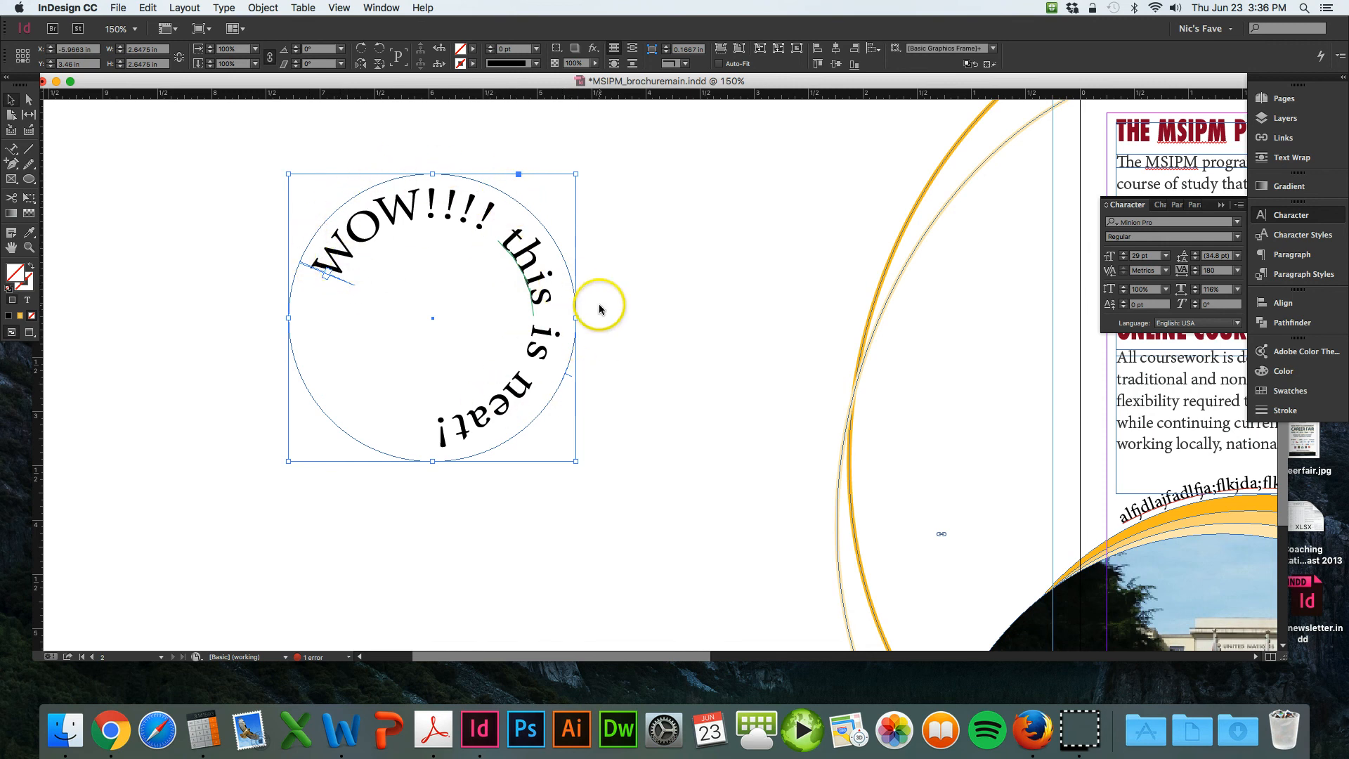
mouse_move(714, 295)
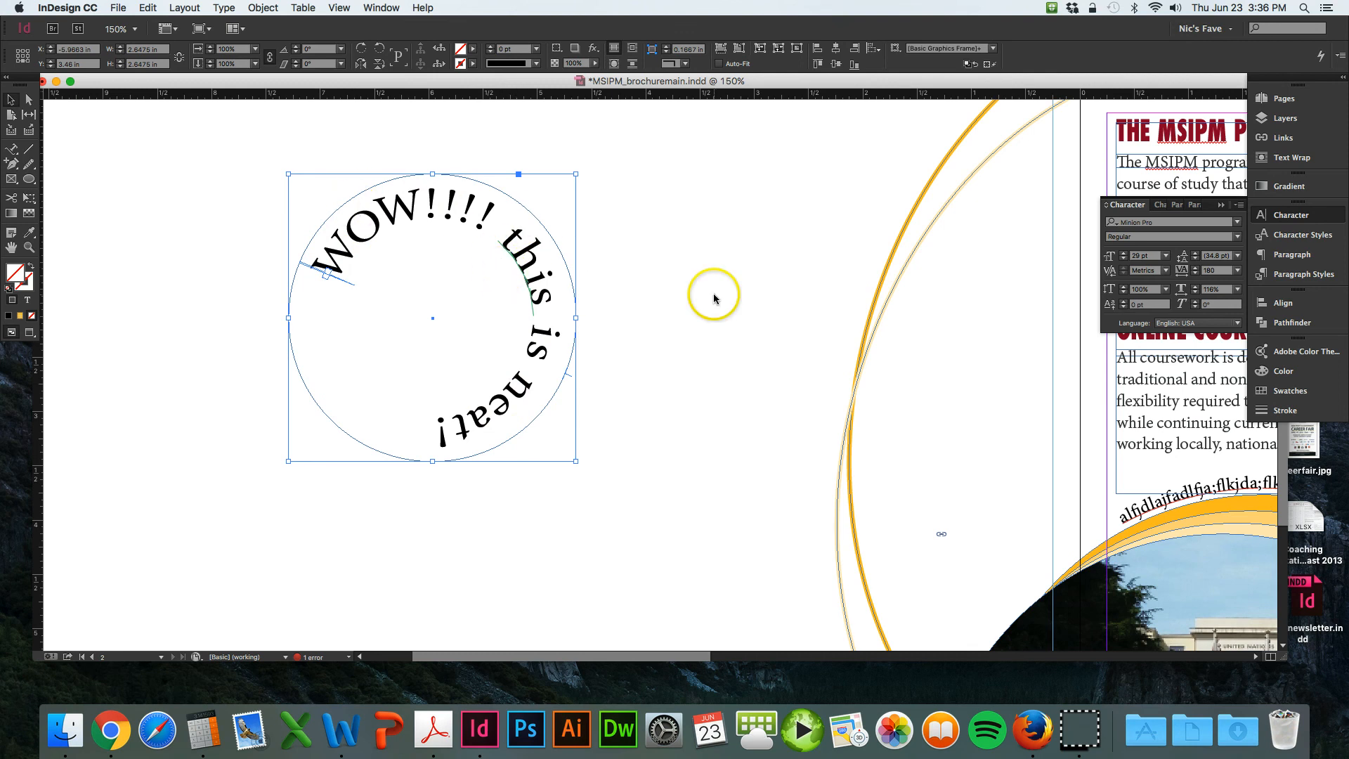